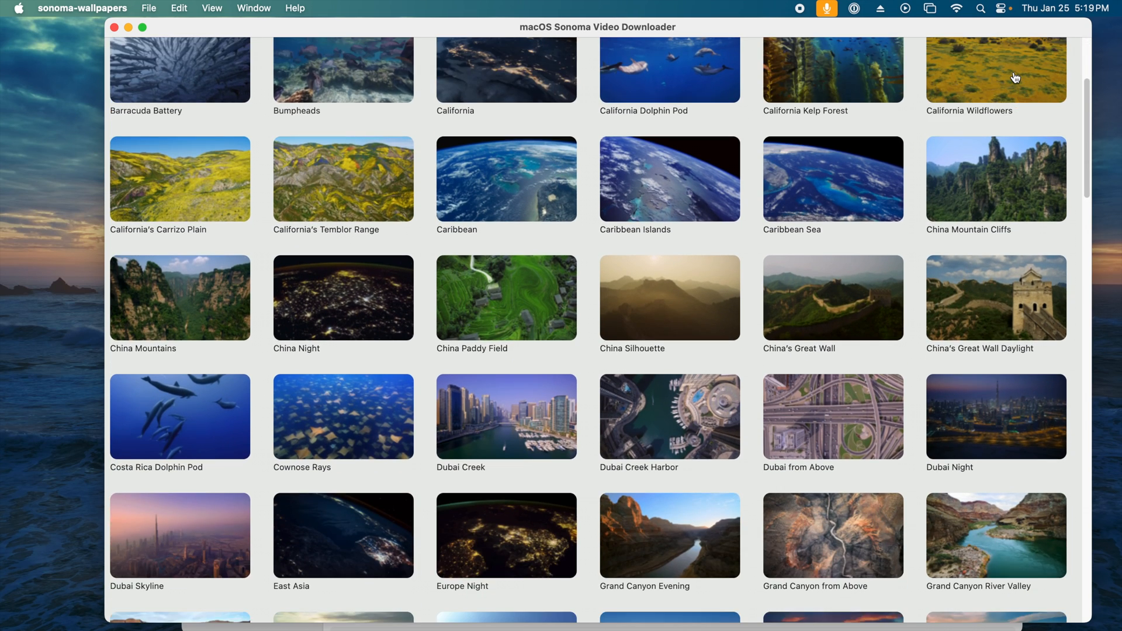
# Step: Download the Iceland Coast aerial video from the wallpaper grid and save it to Downloads
pyautogui.scroll(-3)
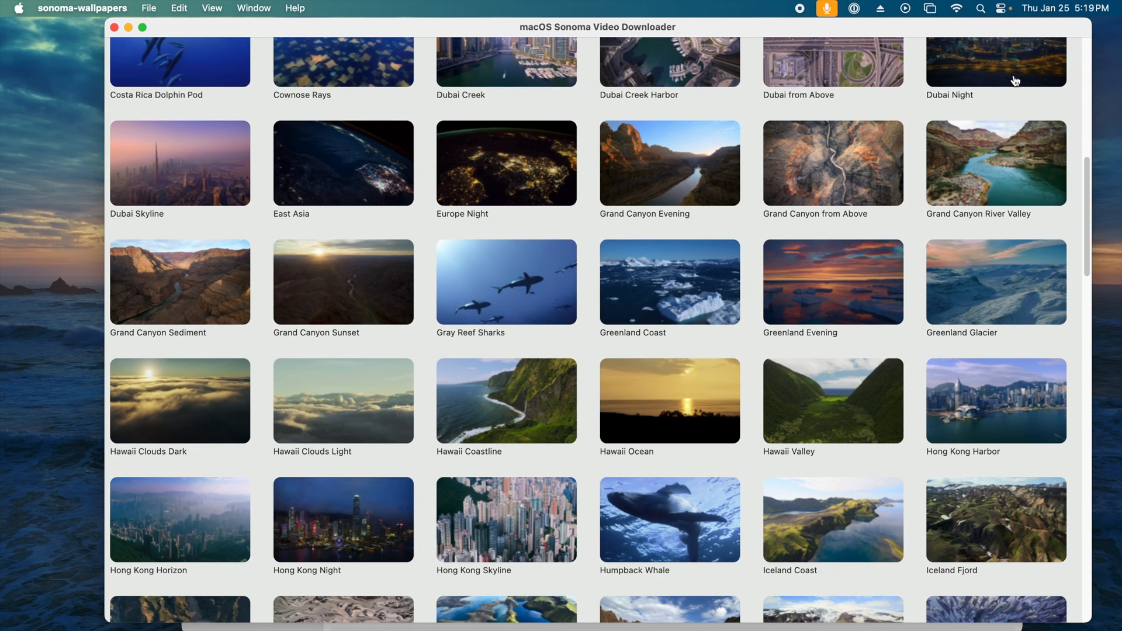
pyautogui.moveTo(837, 529)
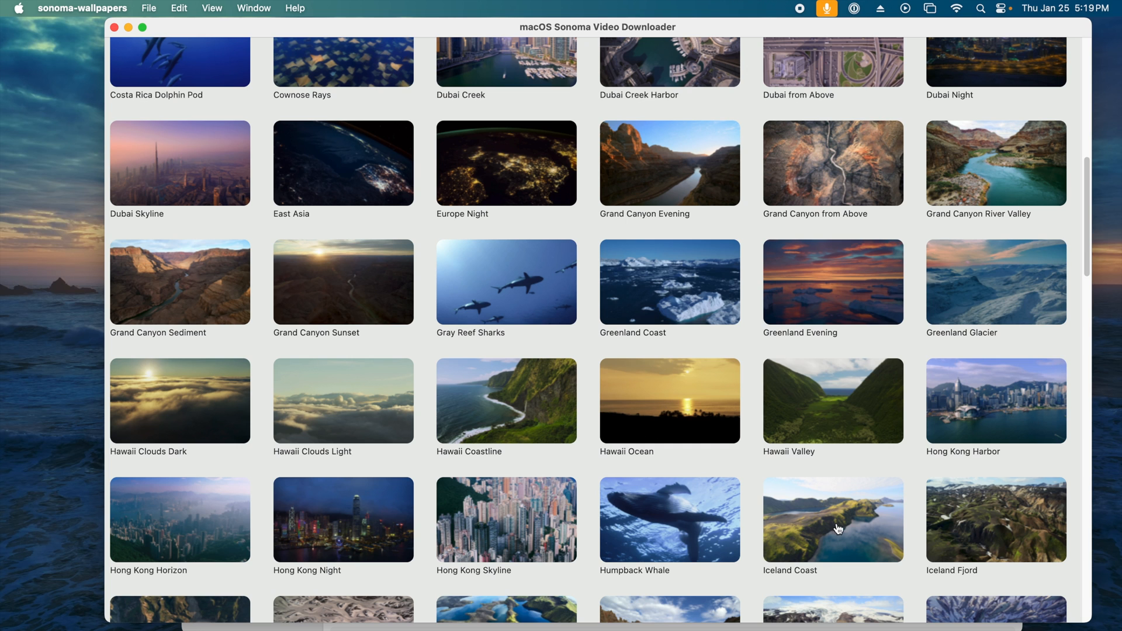
pyautogui.click(832, 519)
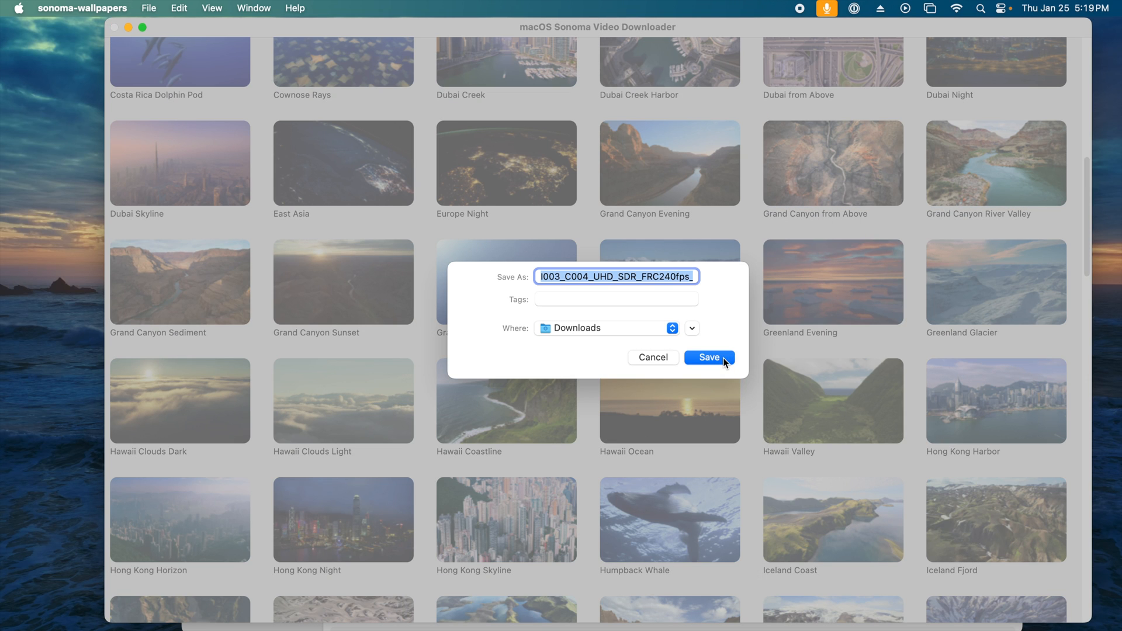
pyautogui.click(708, 357)
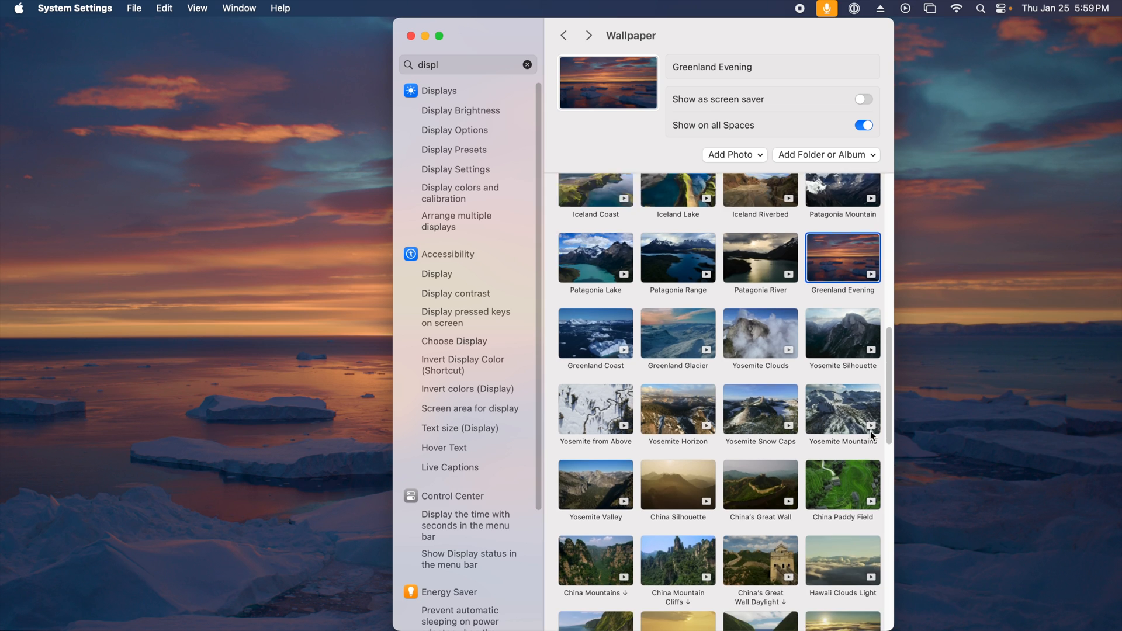
# Step: Scroll the aerial wallpaper list and fetch the Hawaii Valley wallpaper
pyautogui.scroll(-3)
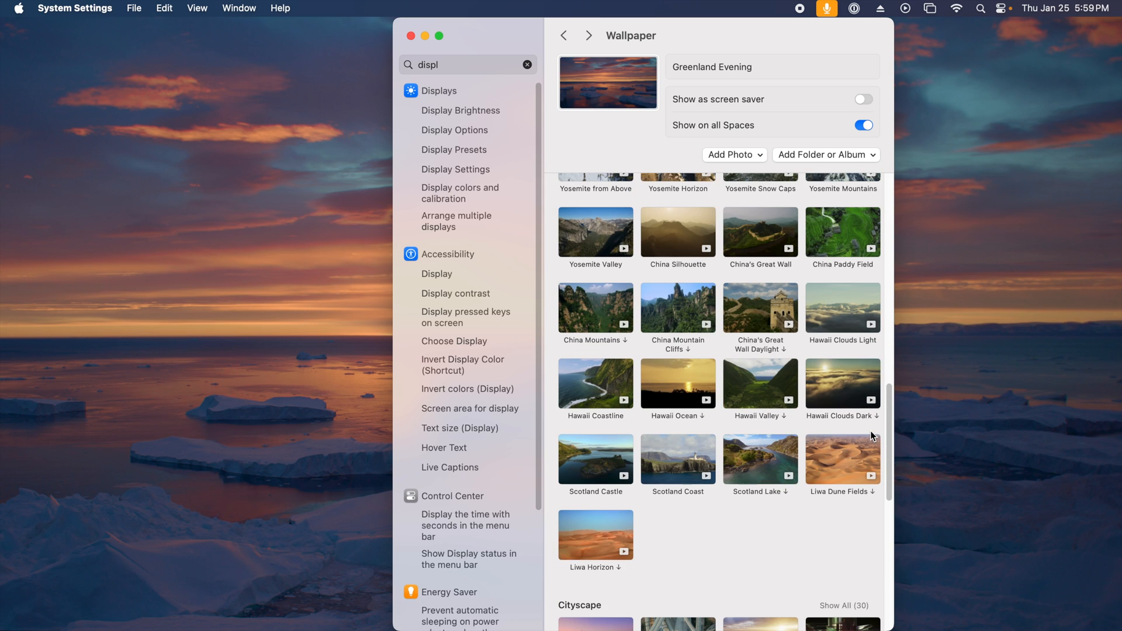
pyautogui.moveTo(785, 422)
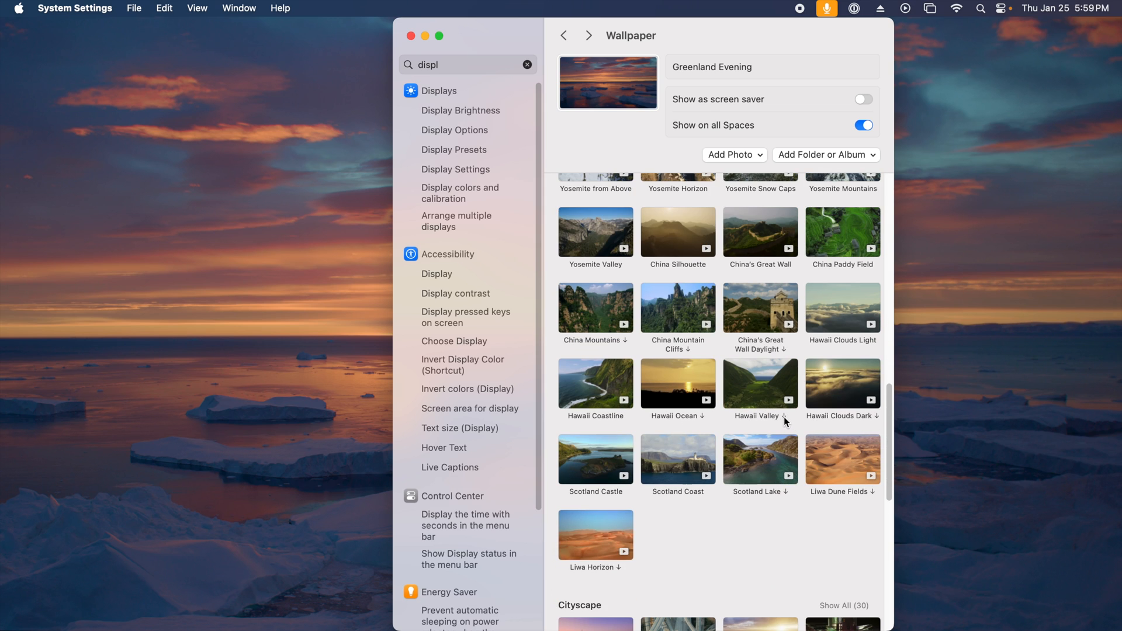
pyautogui.click(759, 384)
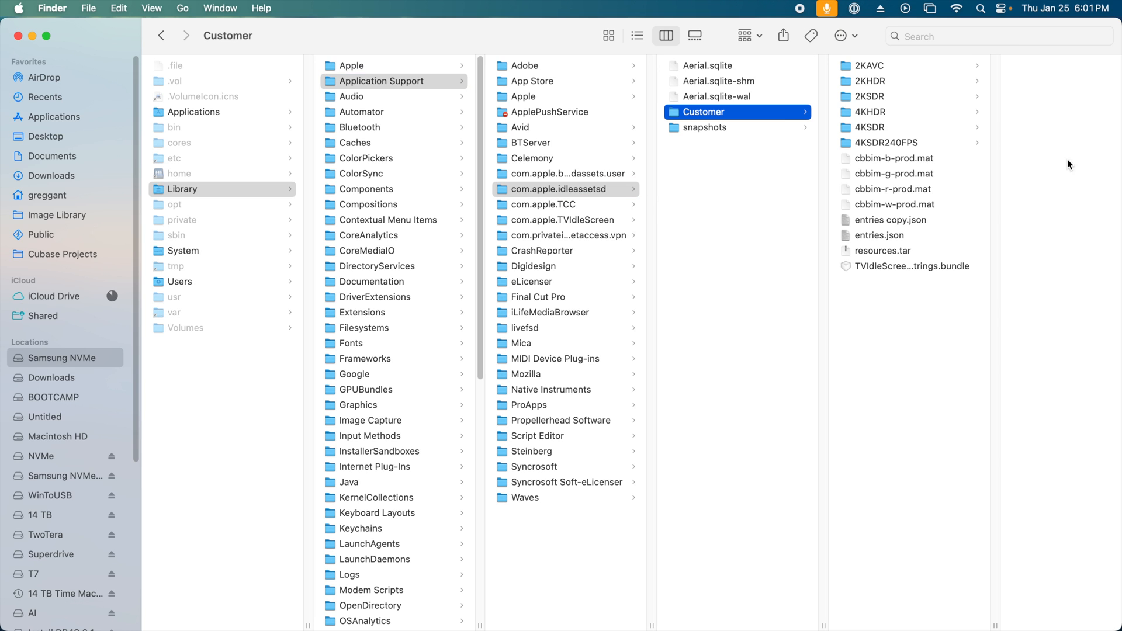
# Step: Open the 473C2FDC….mov wildflower movie from the 4KSDR240FPS folder in QuickTime Player
pyautogui.click(886, 142)
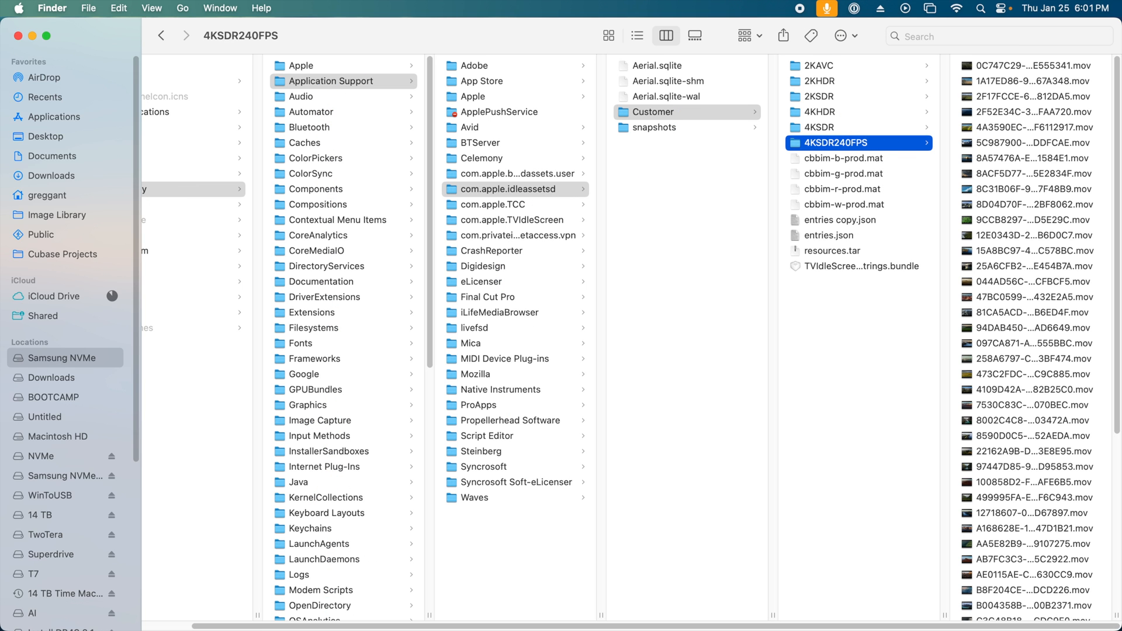
pyautogui.click(860, 374)
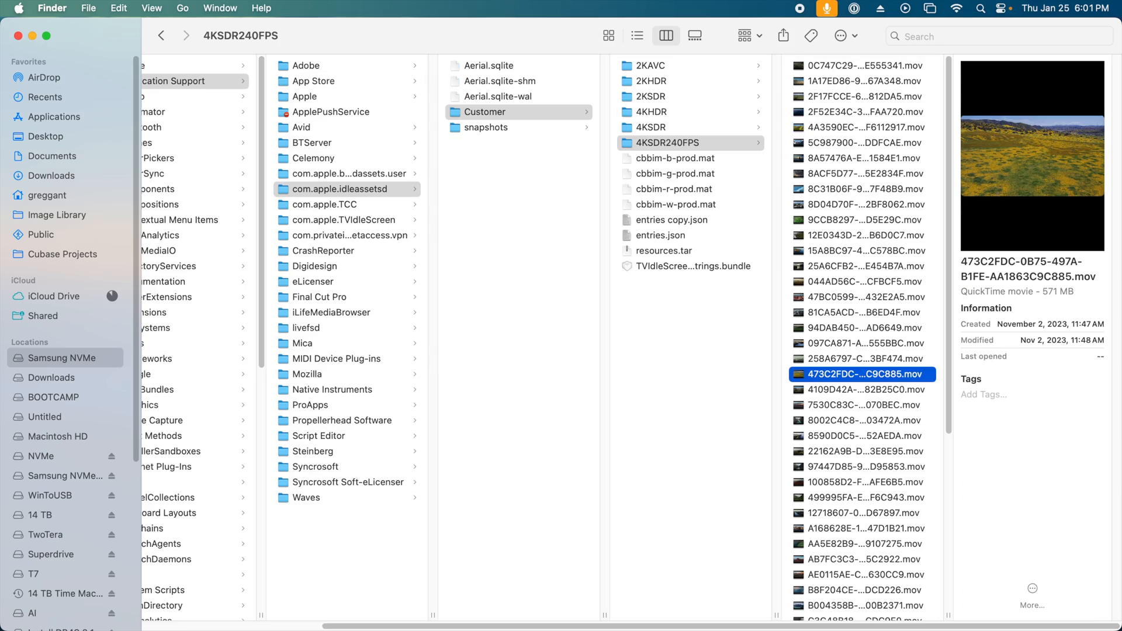
pyautogui.doubleClick(863, 374)
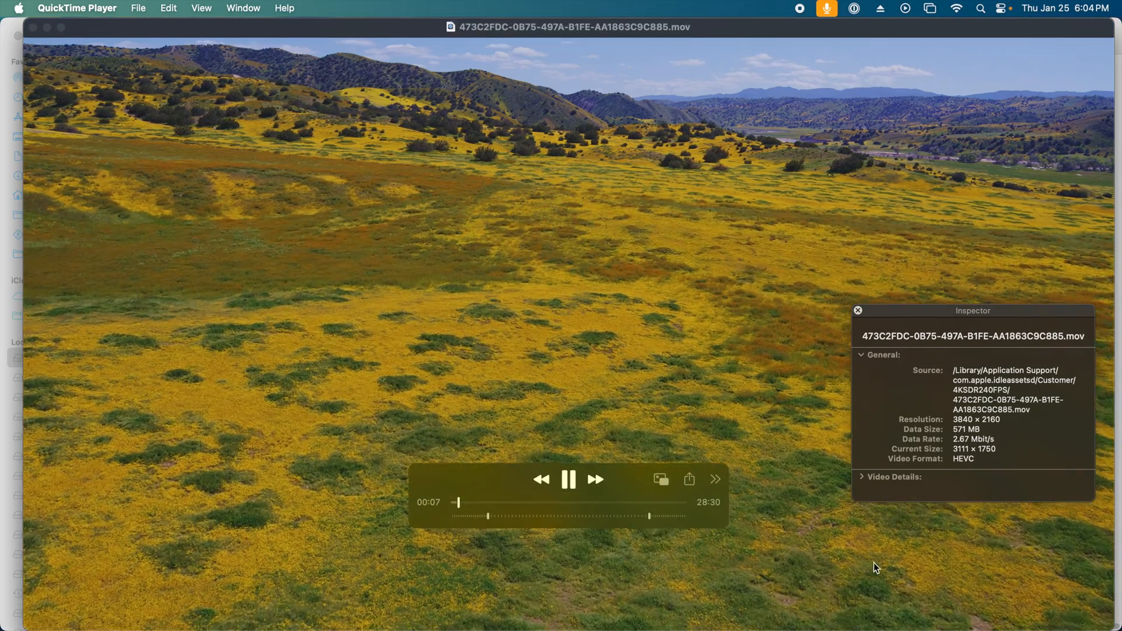
# Step: Expand Video Details in the Inspector and scrub the playhead forward through the footage
pyautogui.click(863, 477)
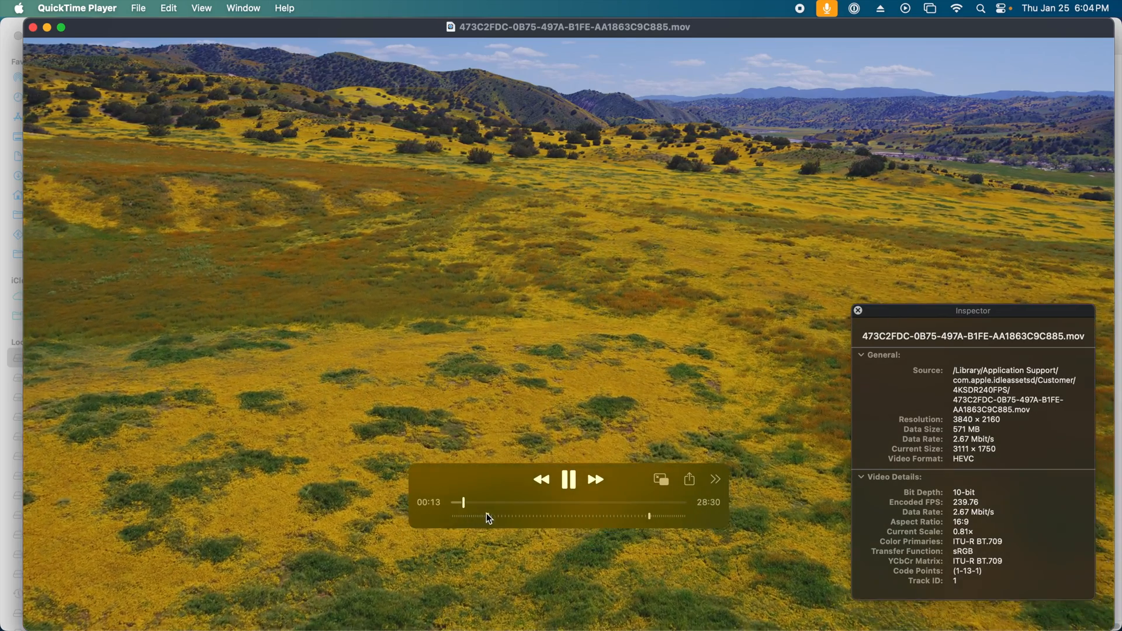
pyautogui.moveTo(460, 502); pyautogui.dragTo(507, 503)
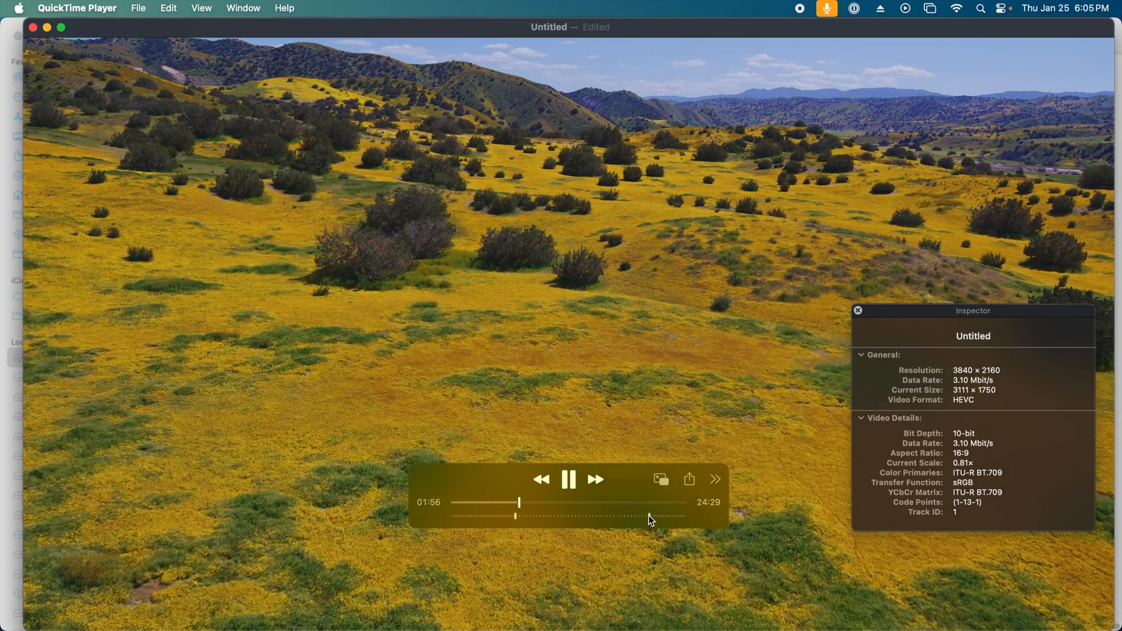
pyautogui.moveTo(520, 516); pyautogui.dragTo(654, 516)
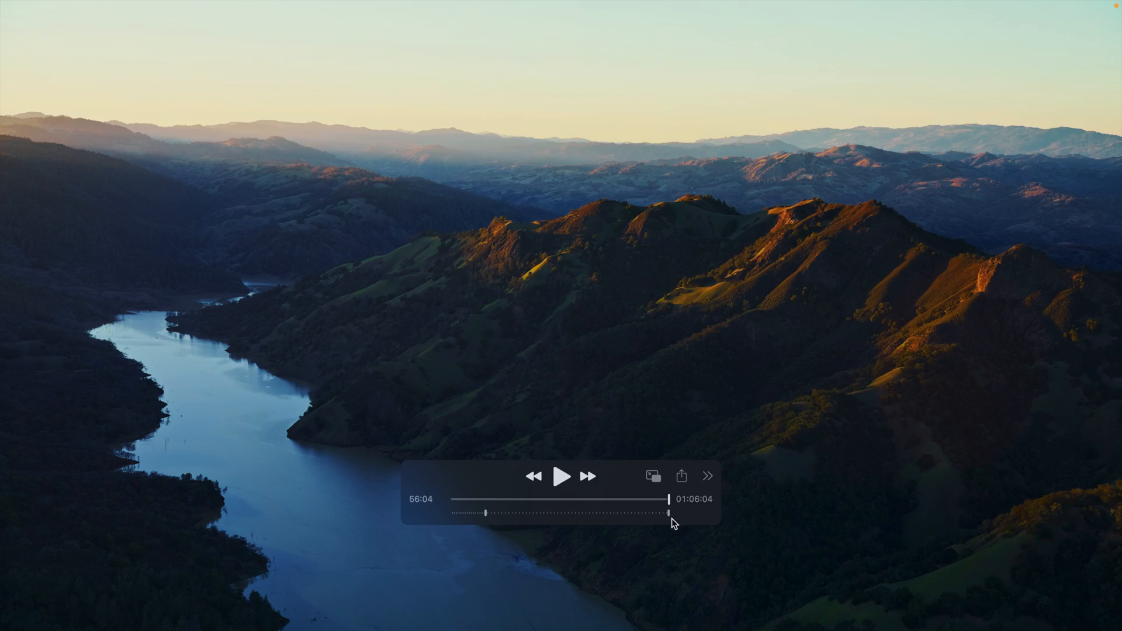
# Step: Drag the river-valley video's playhead back and start playback from the beginning
pyautogui.moveTo(669, 513); pyautogui.dragTo(454, 498)
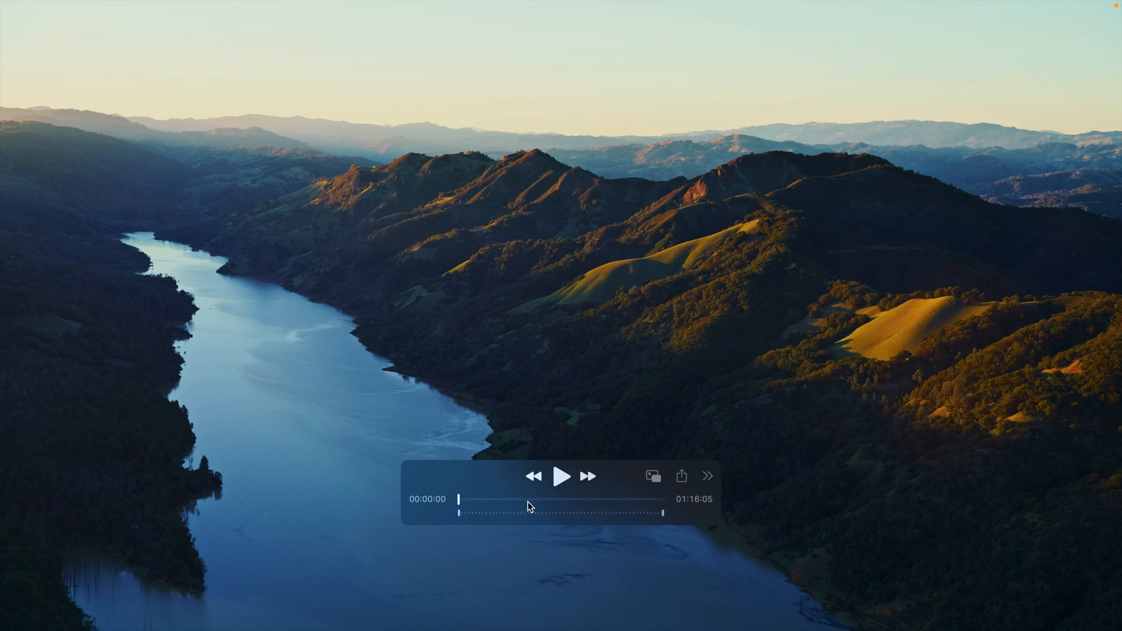
pyautogui.click(562, 475)
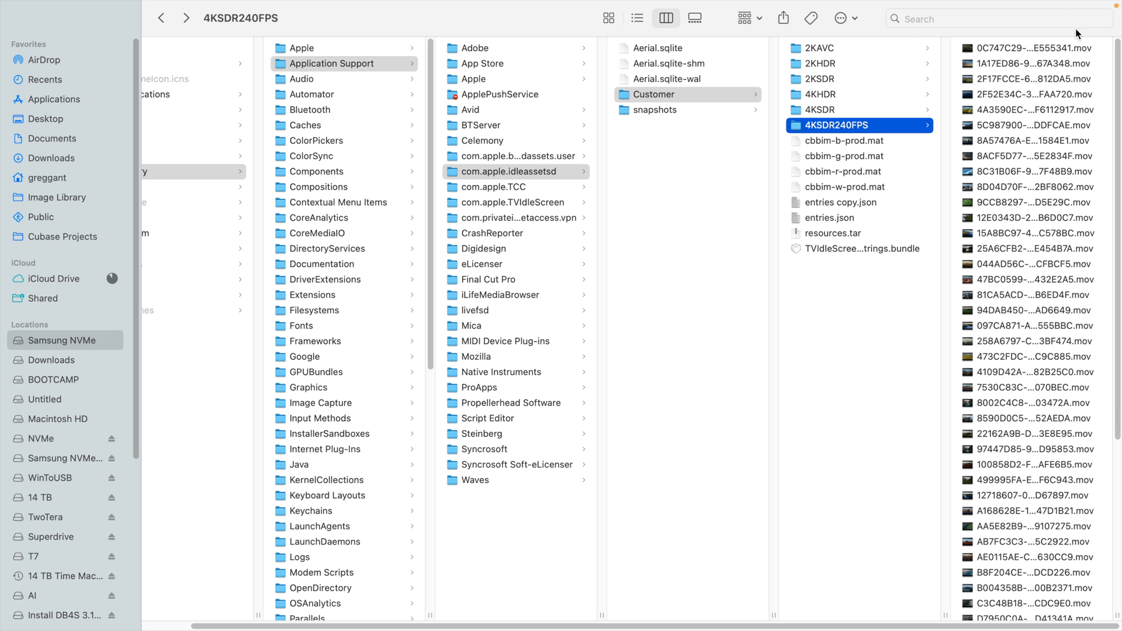
pyautogui.moveTo(723, 59)
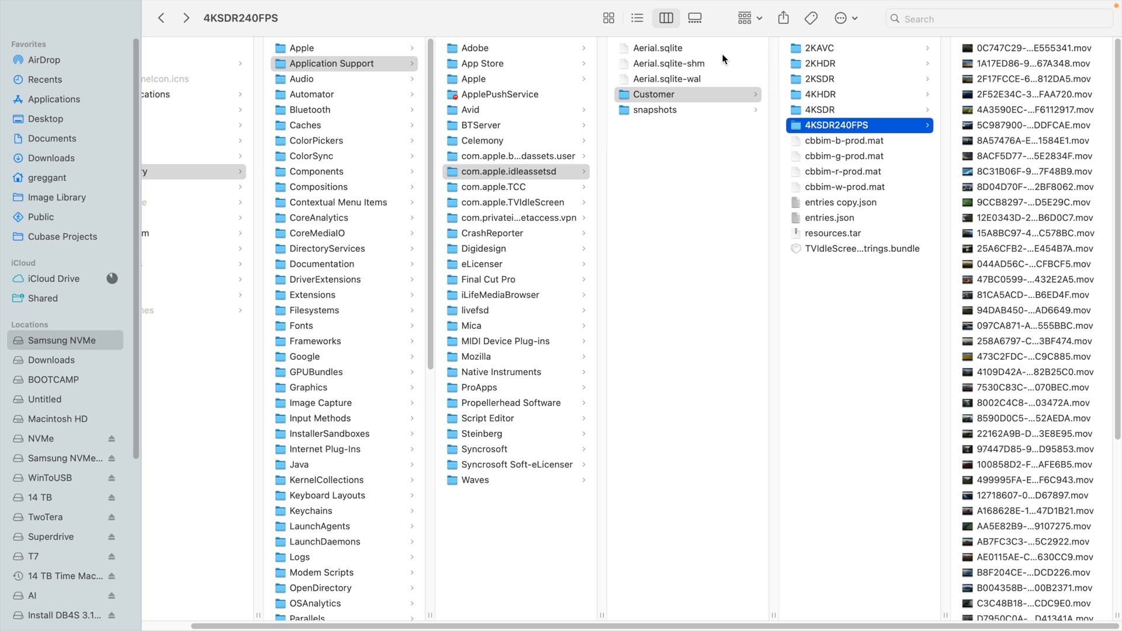
# Step: Select Aerial.sqlite and open it with DB Browser for SQLite
pyautogui.click(656, 48)
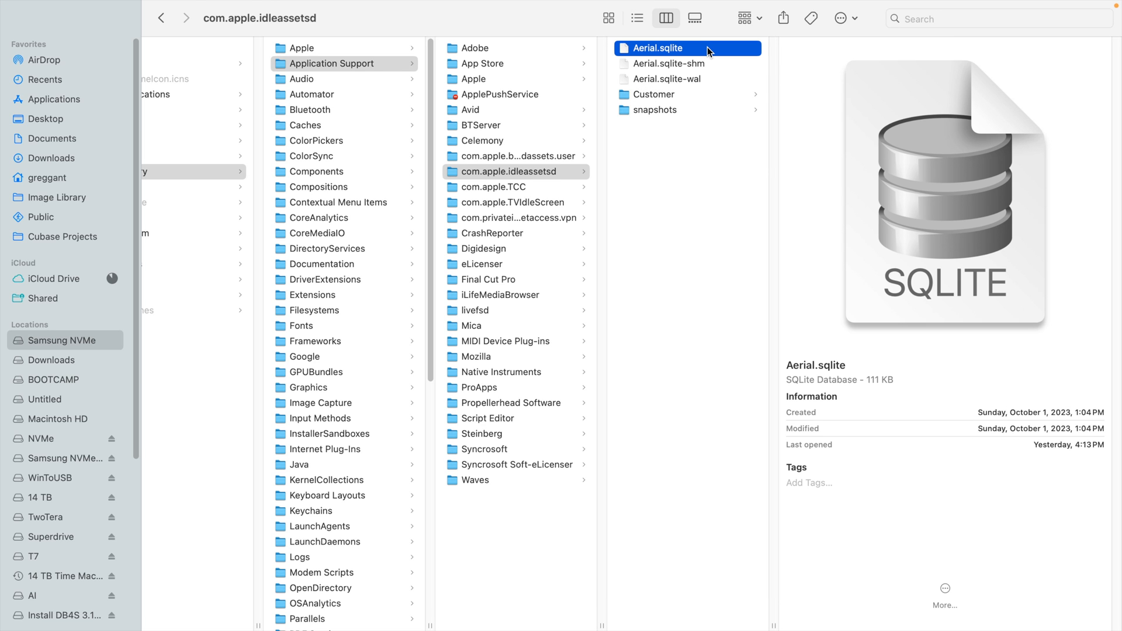
pyautogui.rightClick(657, 48)
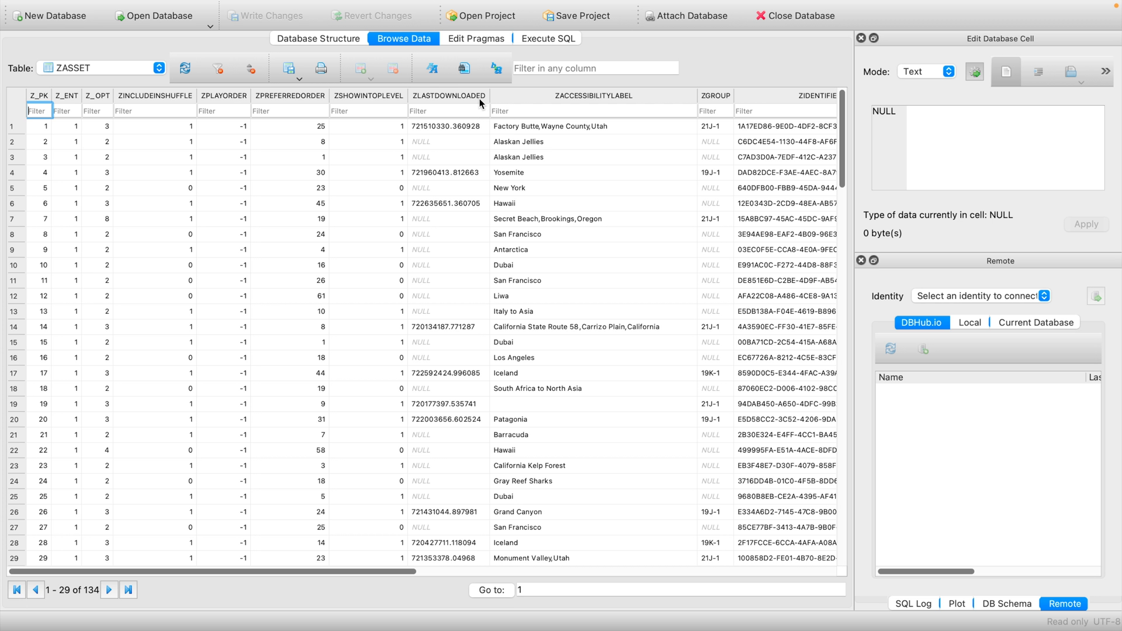
# Step: Browse the ZASSET table's aerial location records in Browse Data
pyautogui.click(449, 96)
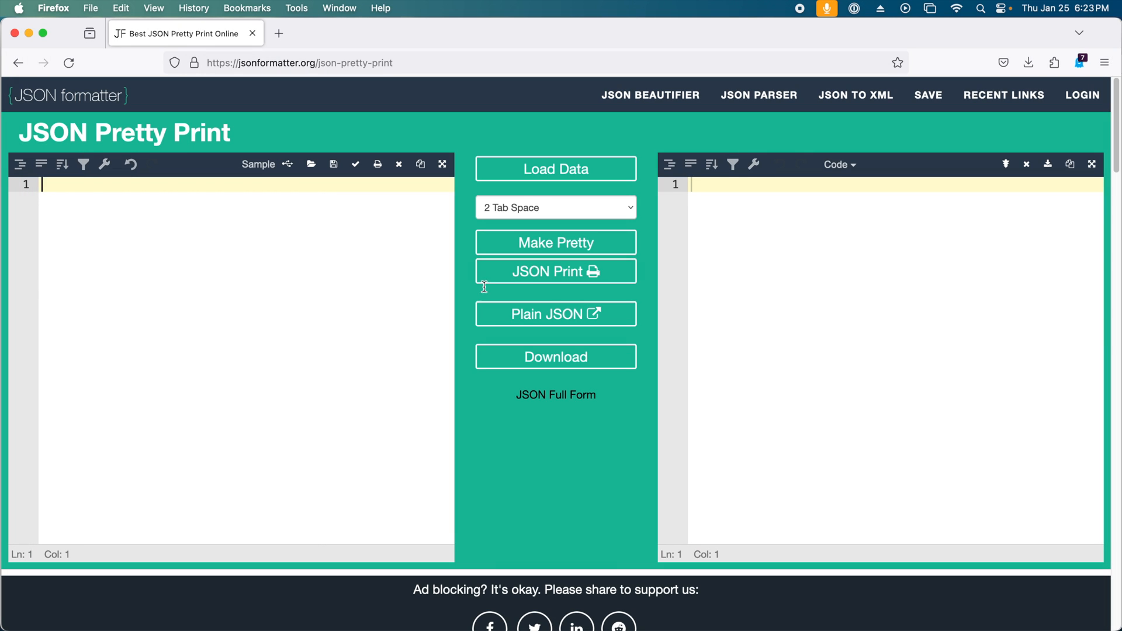
pyautogui.click(555, 242)
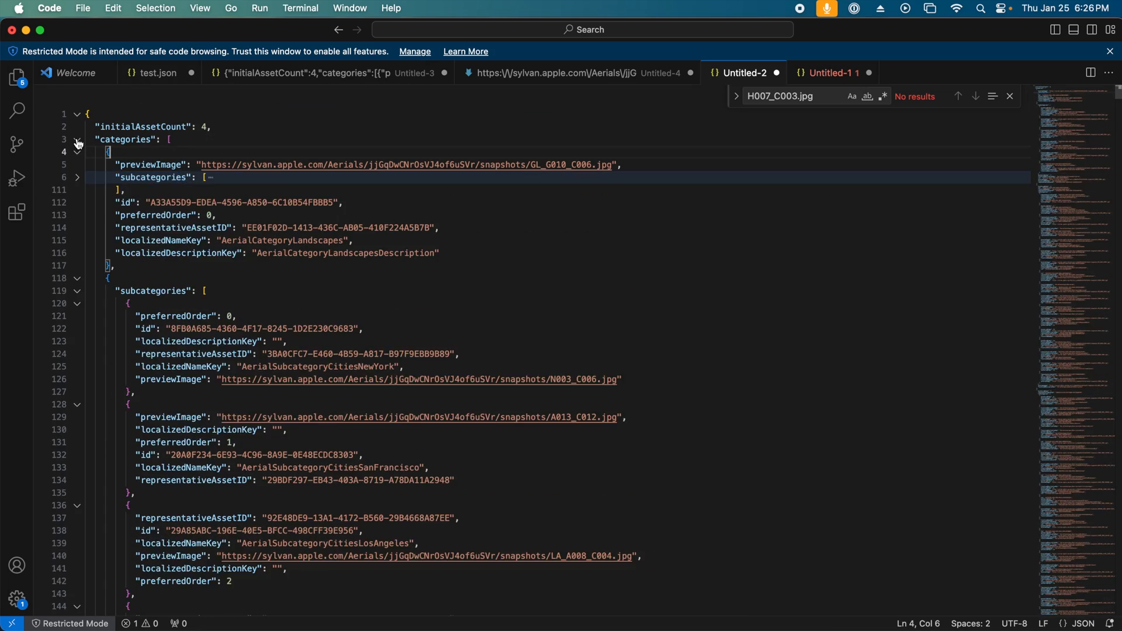
# Step: Scroll to the Iceland entry and open its url-4K-SDR-240FPS link externally
pyautogui.click(76, 139)
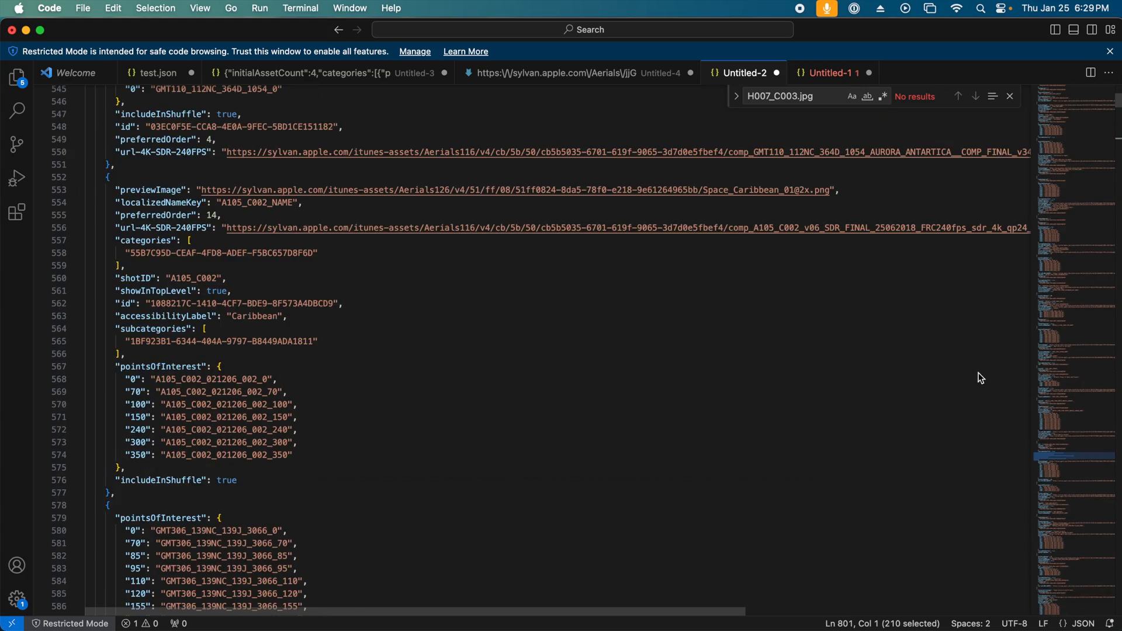
pyautogui.scroll(-3)
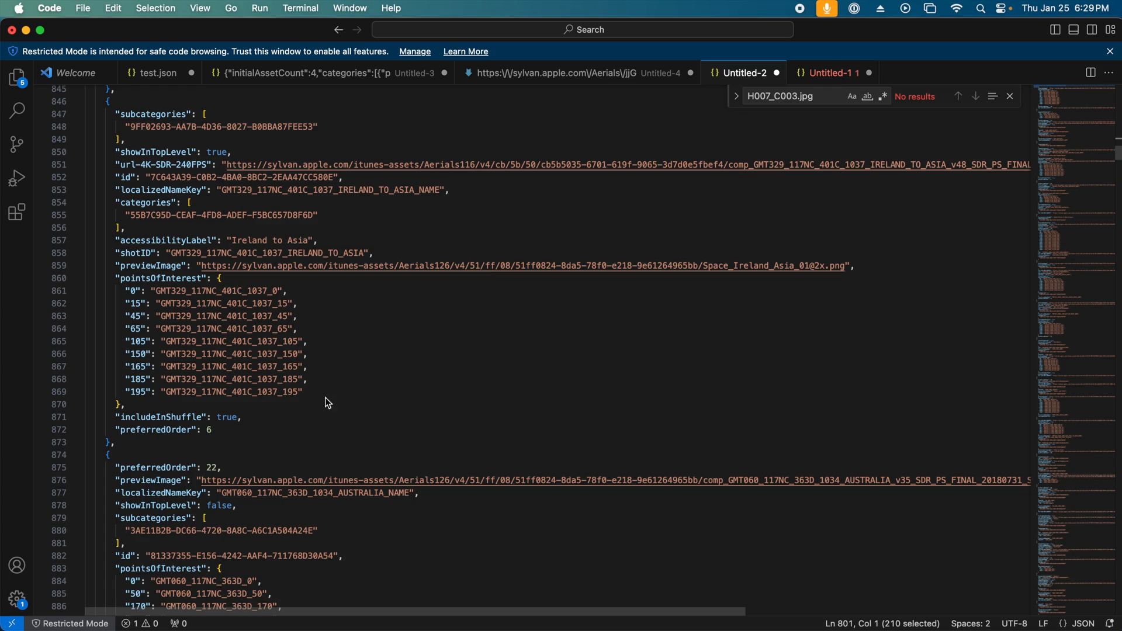
pyautogui.scroll(-3)
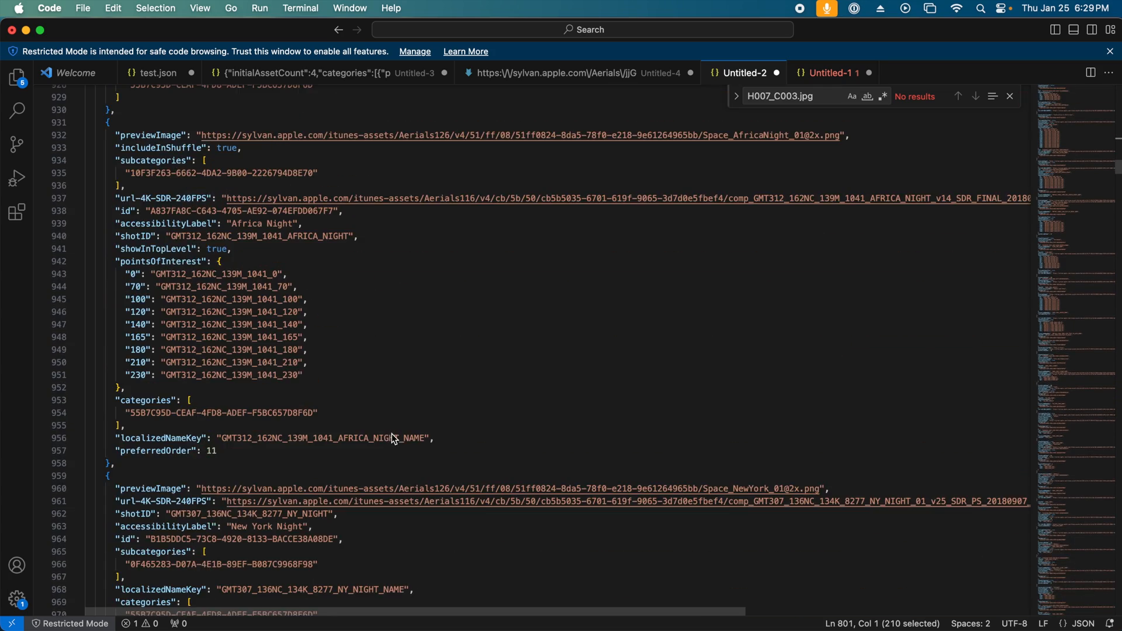
pyautogui.scroll(-3)
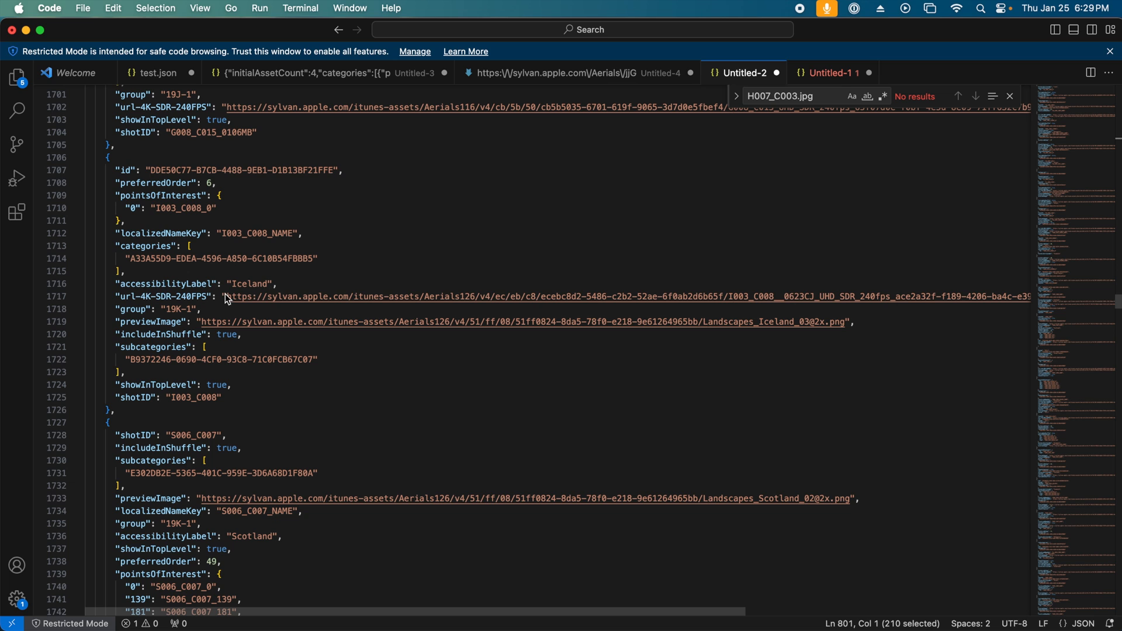
pyautogui.moveTo(192, 302)
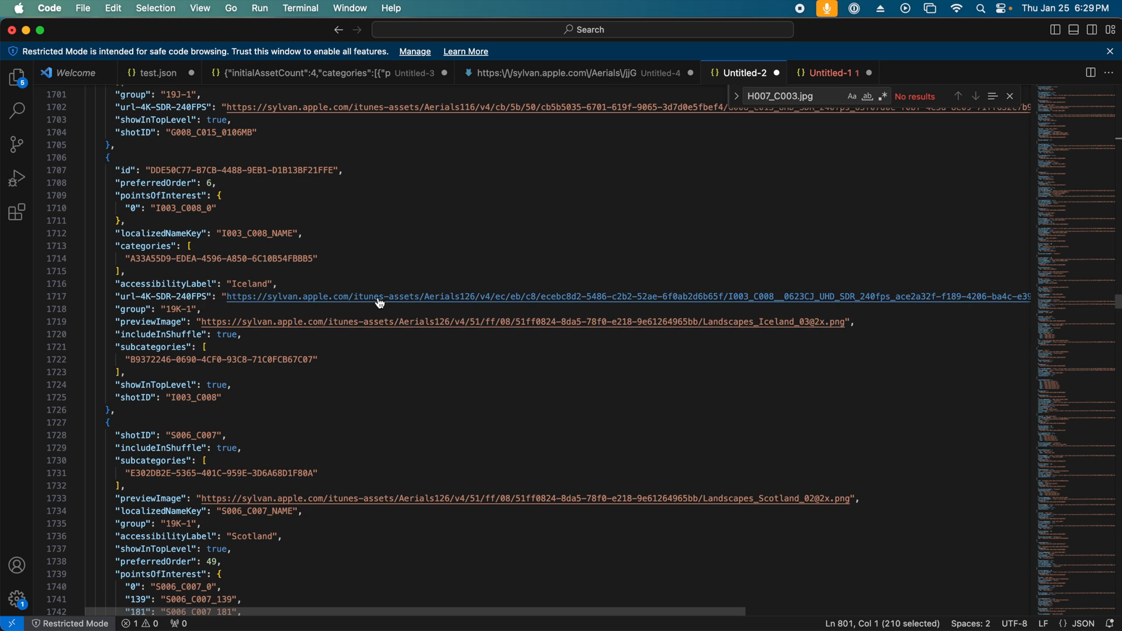
pyautogui.moveTo(378, 296)
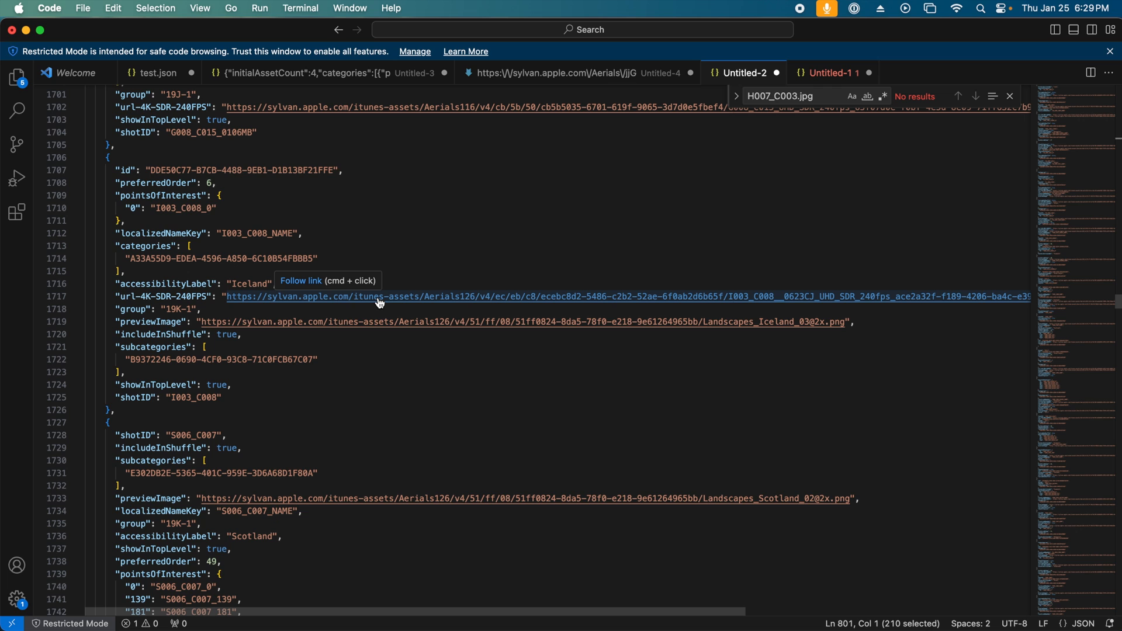
pyautogui.click(379, 296)
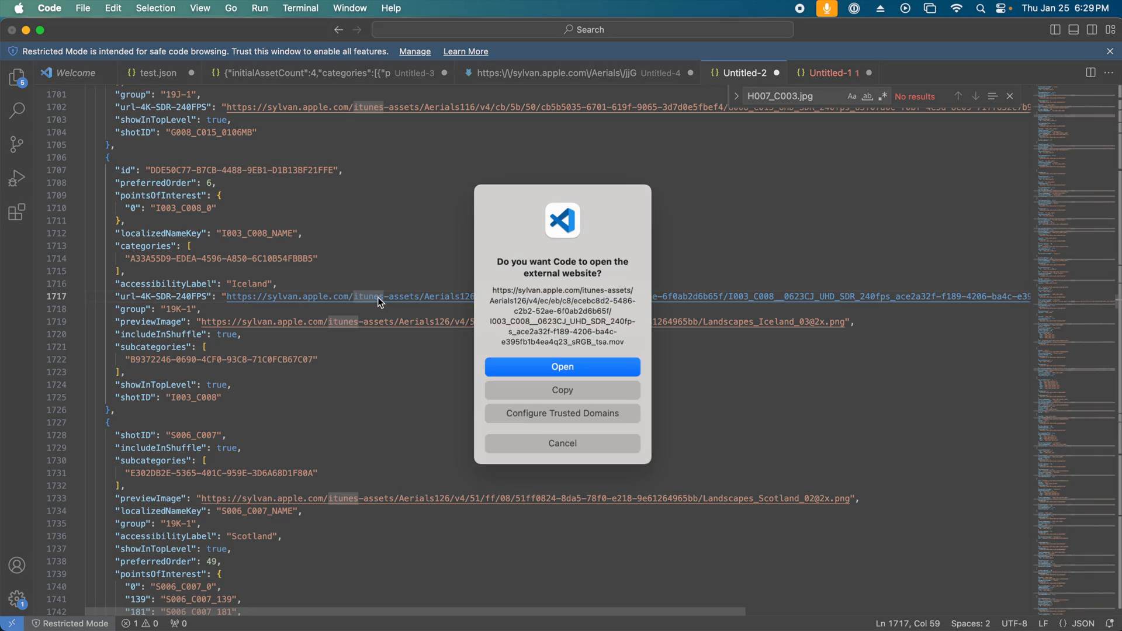
pyautogui.click(562, 442)
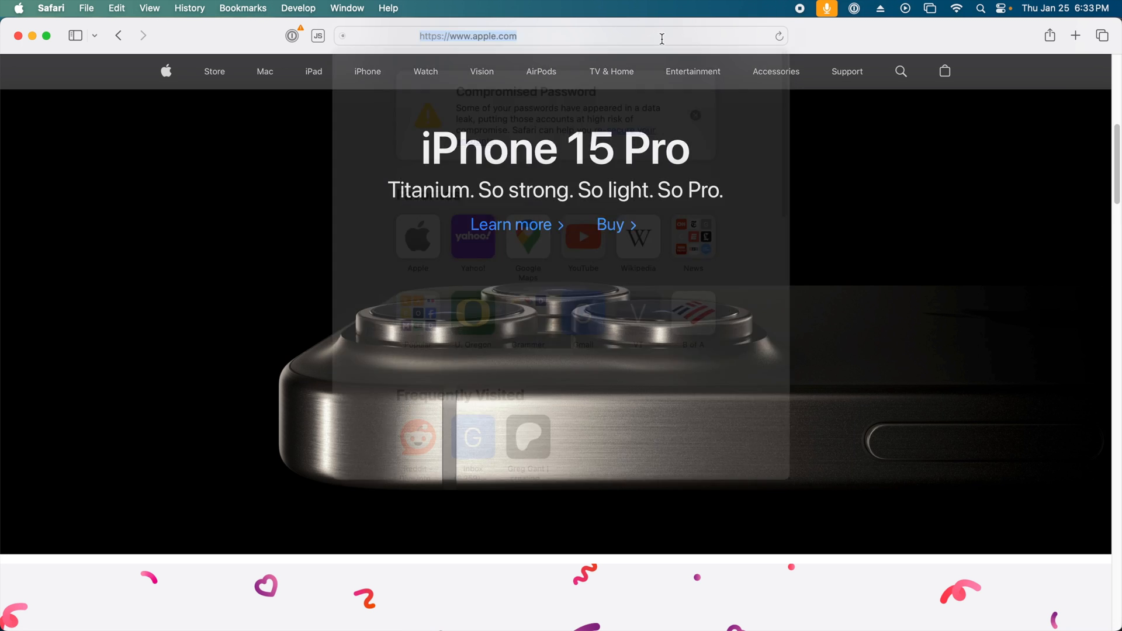
# Step: Enter the Iceland video file name '008__0623CJ_UHD_SDR_240fps_…_tsa.mov' in Safari's address bar
pyautogui.write('008__0623CJ_UHD_SDR_240fps_ace2a32f-f189-4206-ba4c-e395fb1b1ea4q23_sRGB_tsa.mov')
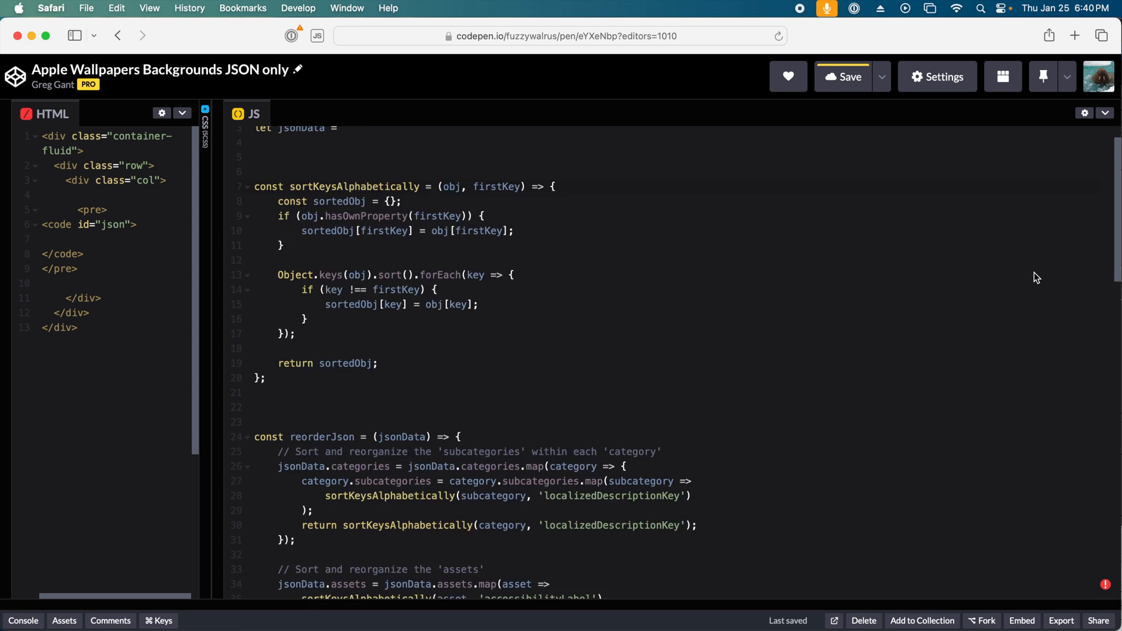
# Step: Scroll the JS editor and result pane down to the Costa Rica Dolphins JSON entry
pyautogui.scroll(-3)
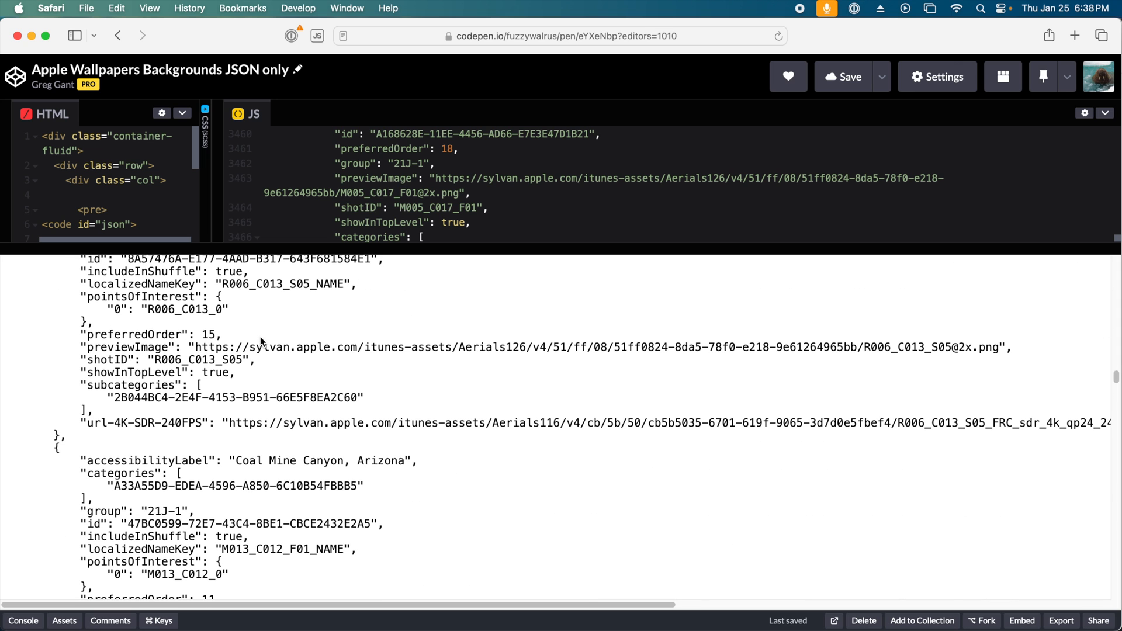
pyautogui.scroll(-3)
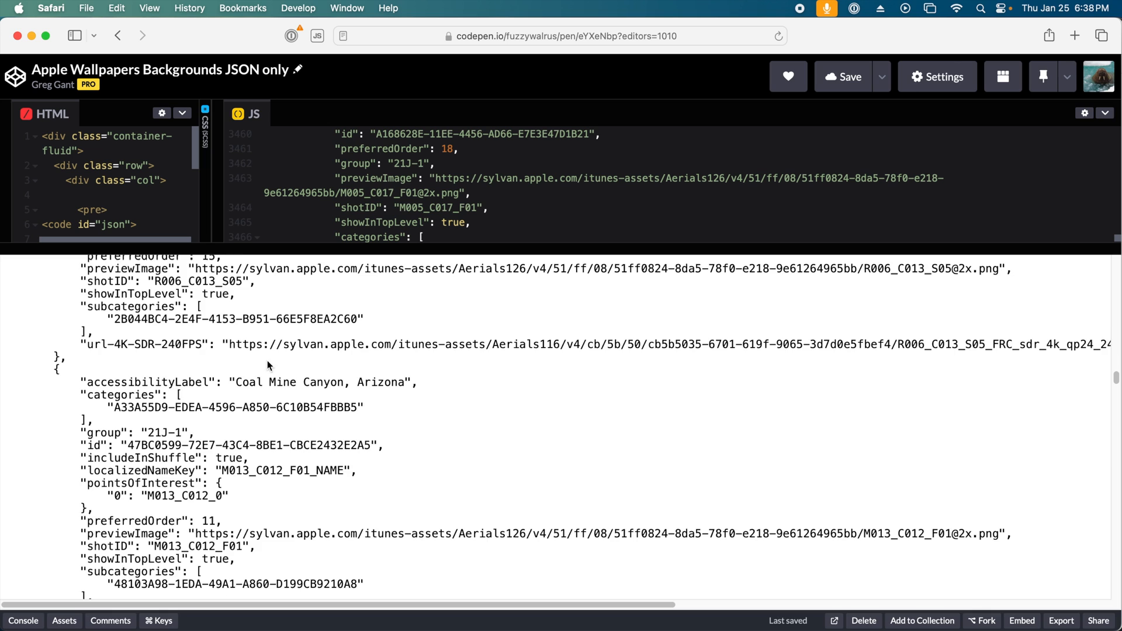
pyautogui.scroll(-3)
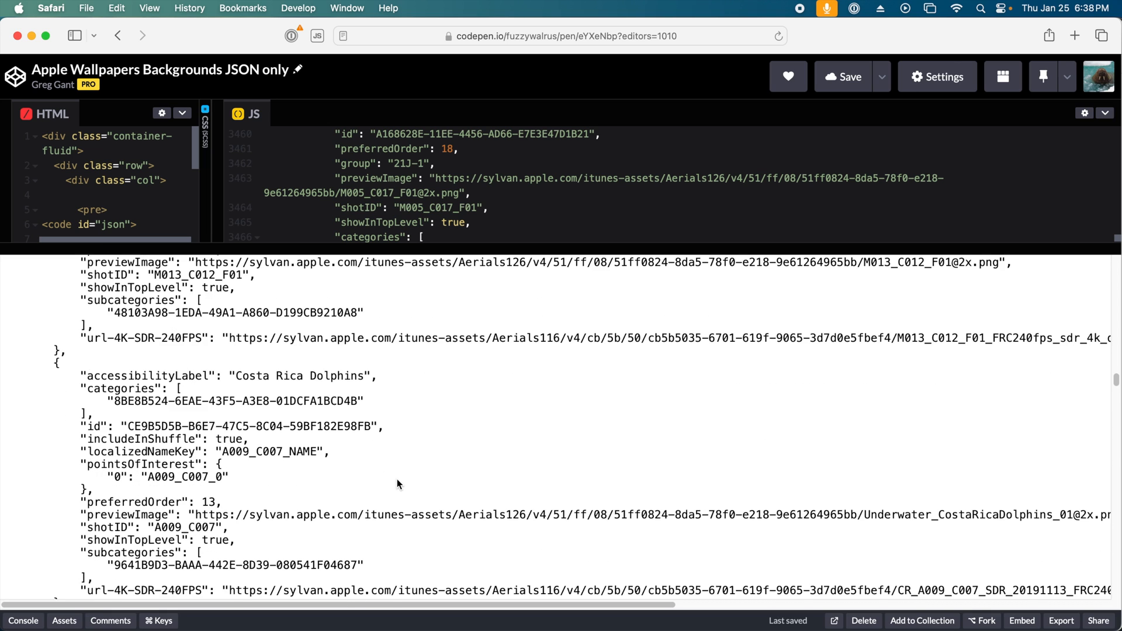
pyautogui.scroll(-3)
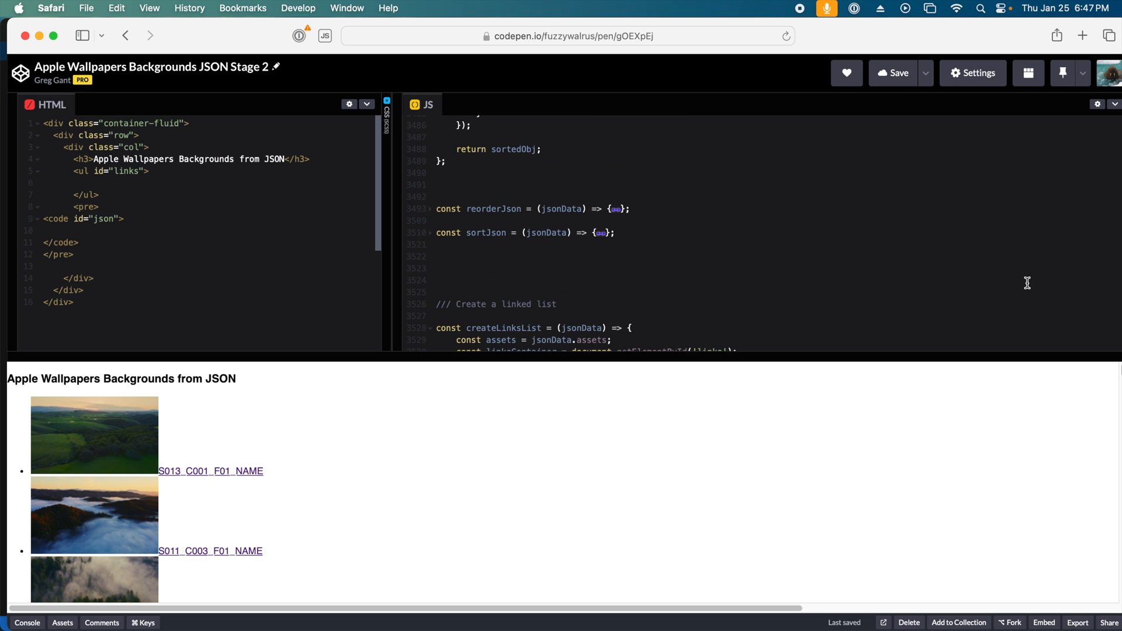
# Step: Scroll the Stage 2 result pane through the captioned thumbnail grid, then click in it
pyautogui.scroll(-3)
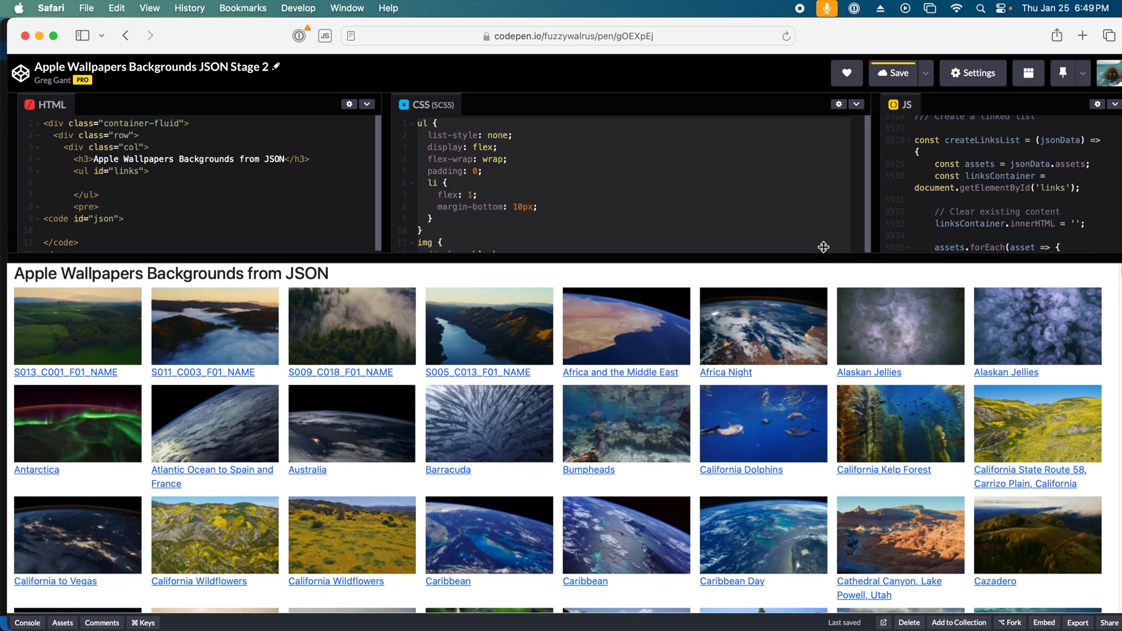
pyautogui.scroll(-3)
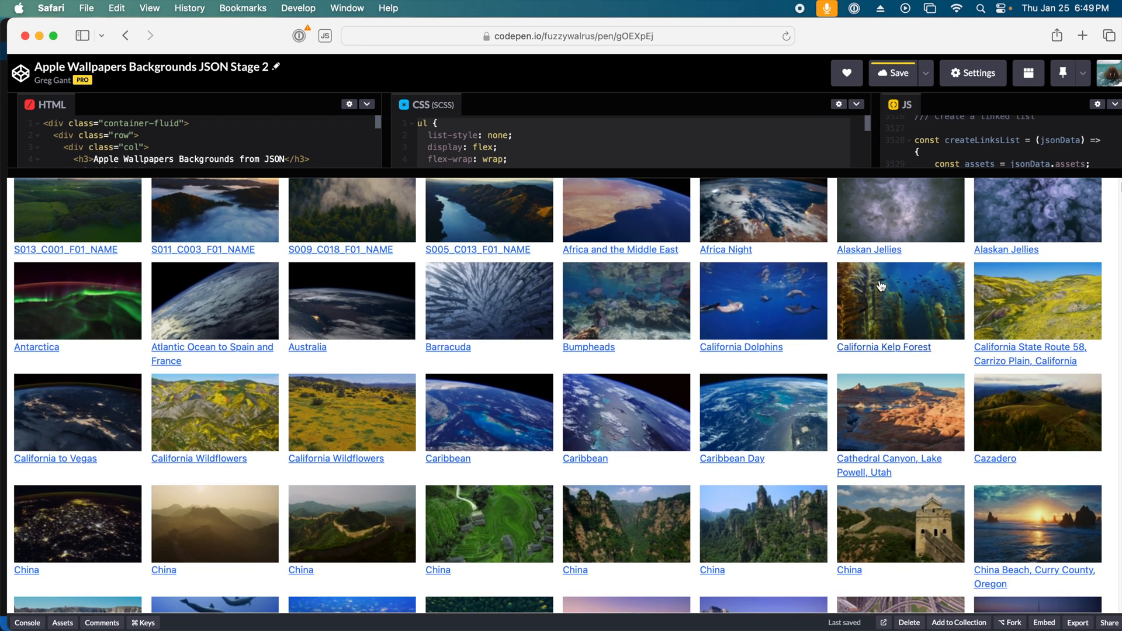
pyautogui.scroll(-3)
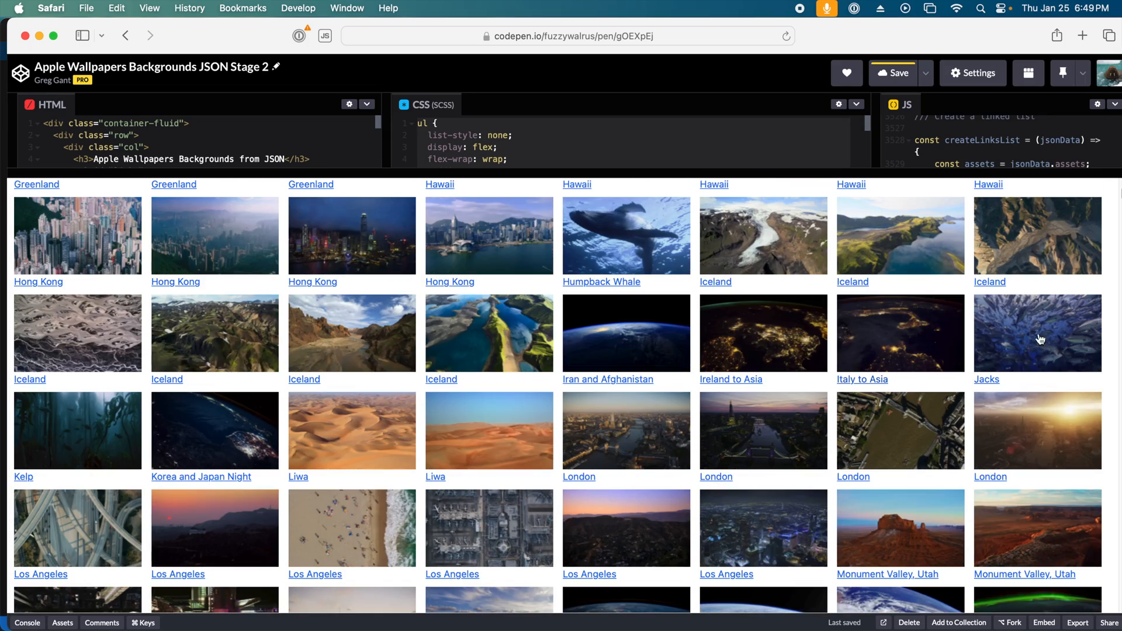
pyautogui.click(986, 379)
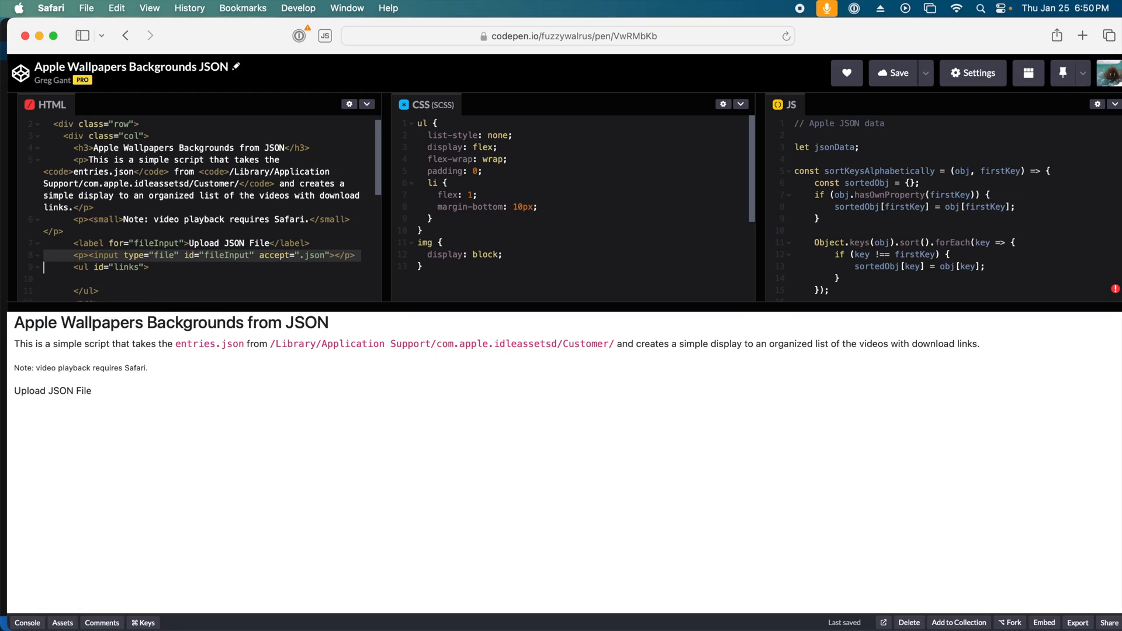
# Step: Upload entries copy.json with Choose File and scroll the rendered thumbnail grid
pyautogui.click(39, 405)
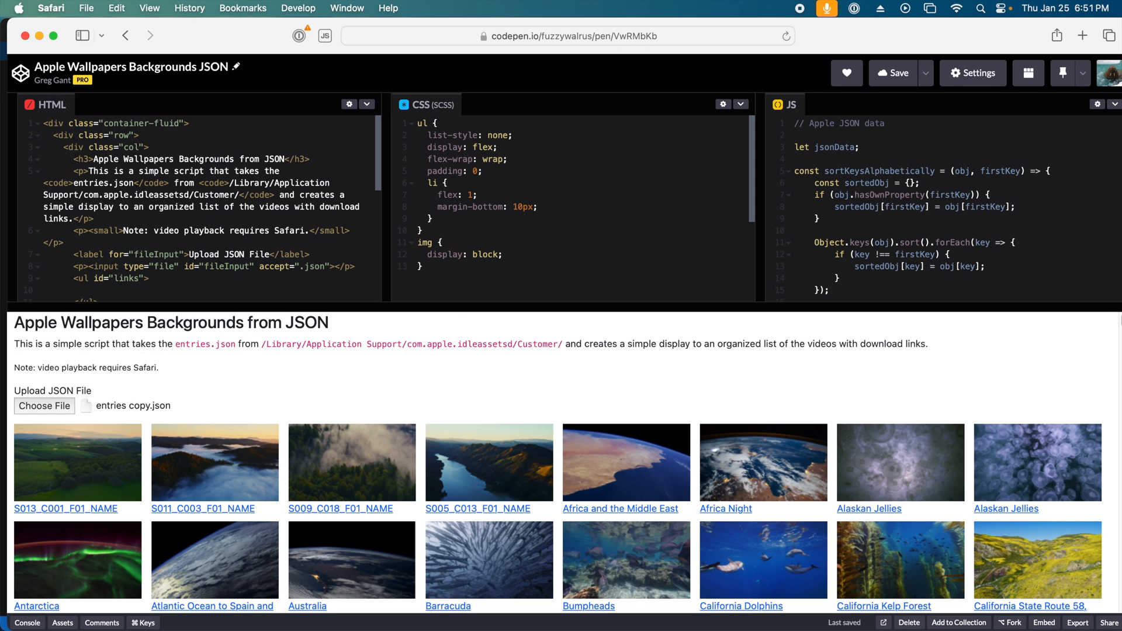
pyautogui.scroll(-3)
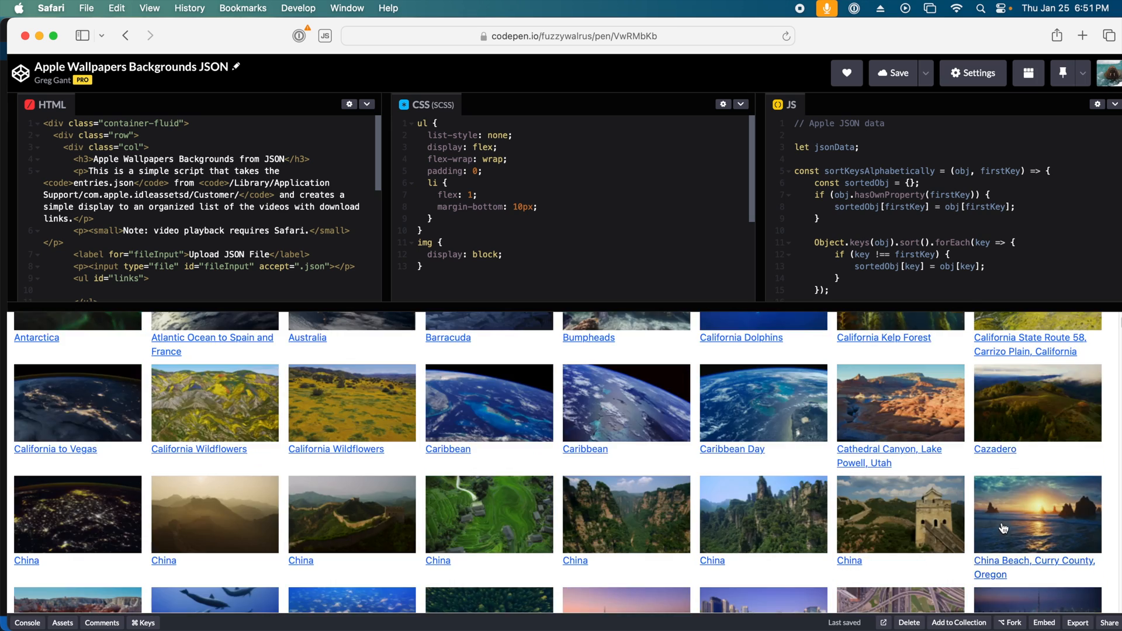
pyautogui.scroll(-3)
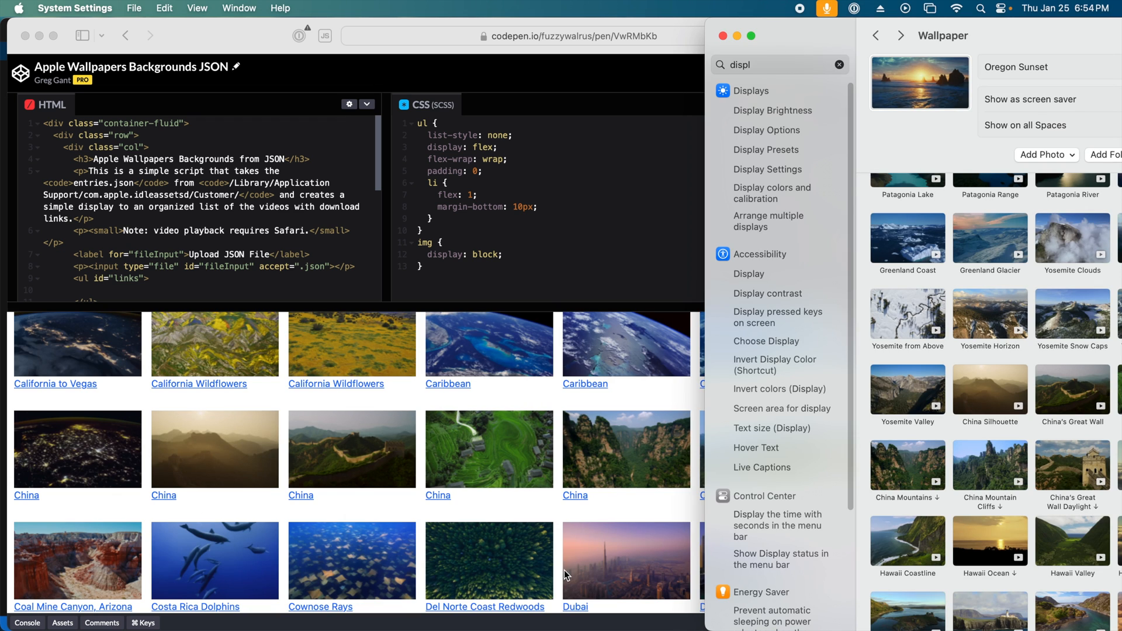
pyautogui.moveTo(1009, 558)
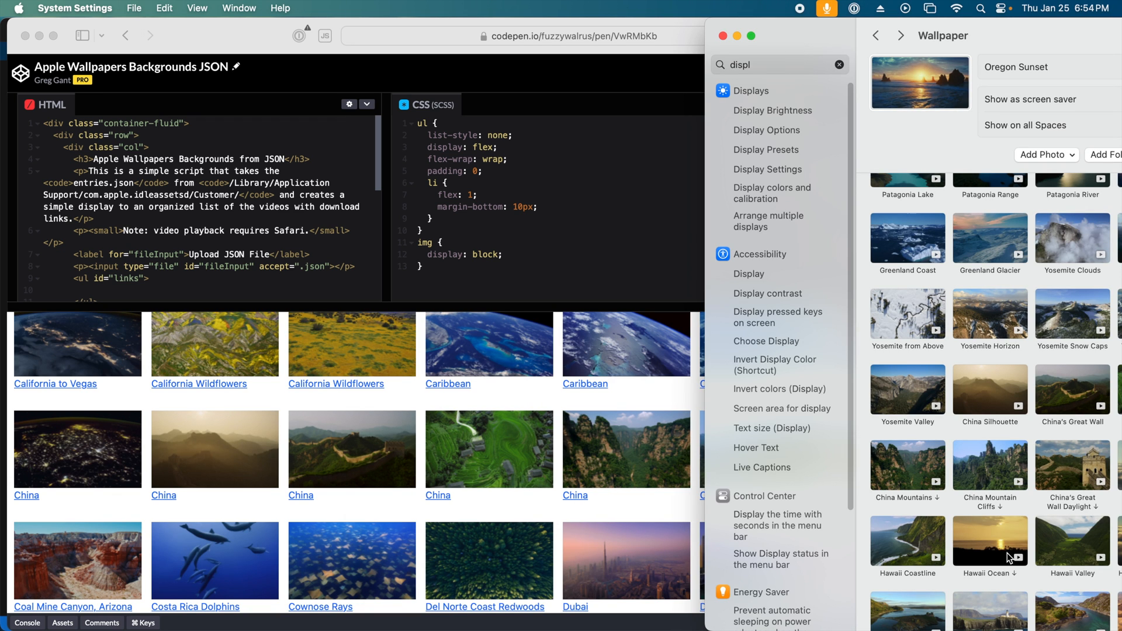
pyautogui.moveTo(924, 510)
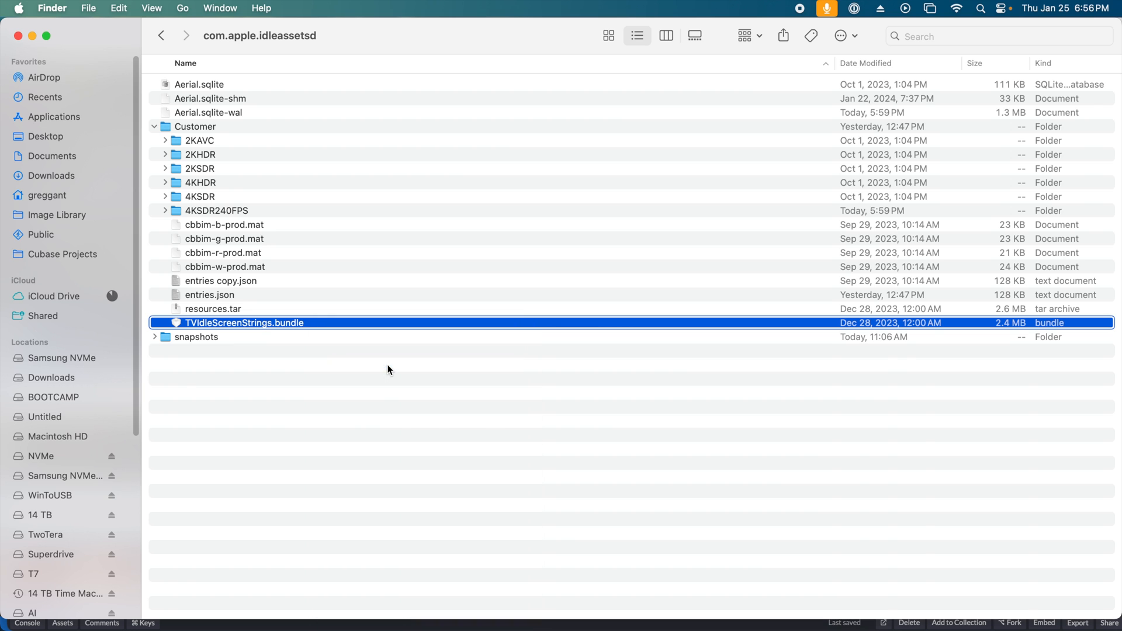
# Step: Open TVIdleScreenStrings.bundle and bring up the menu for en.lproj's Localizable.nocache.strings
pyautogui.doubleClick(244, 323)
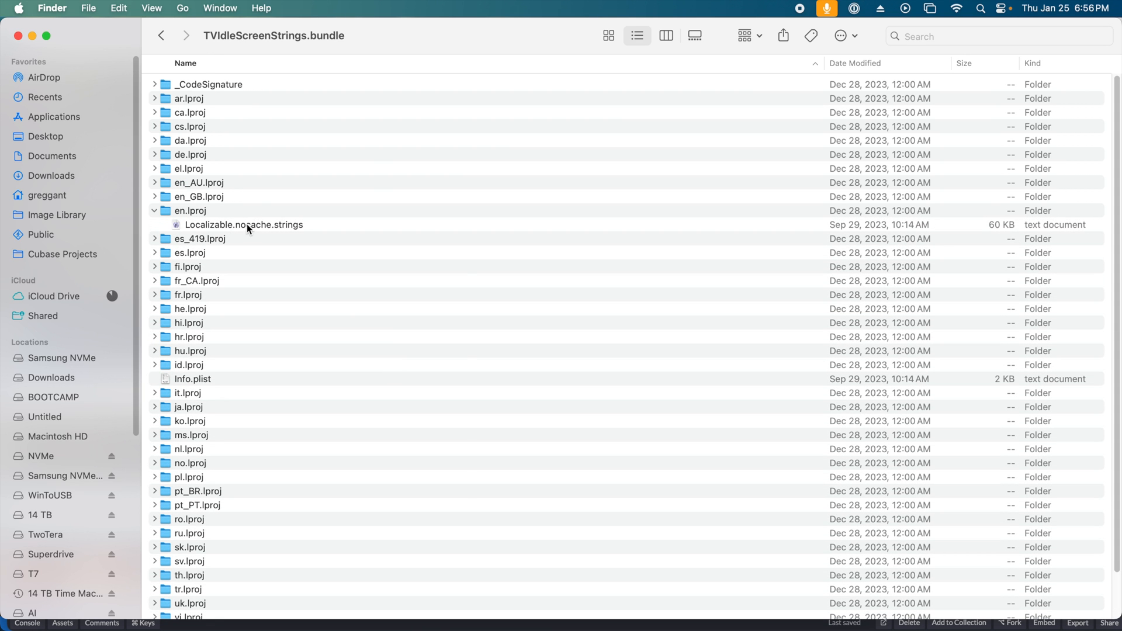
pyautogui.rightClick(243, 223)
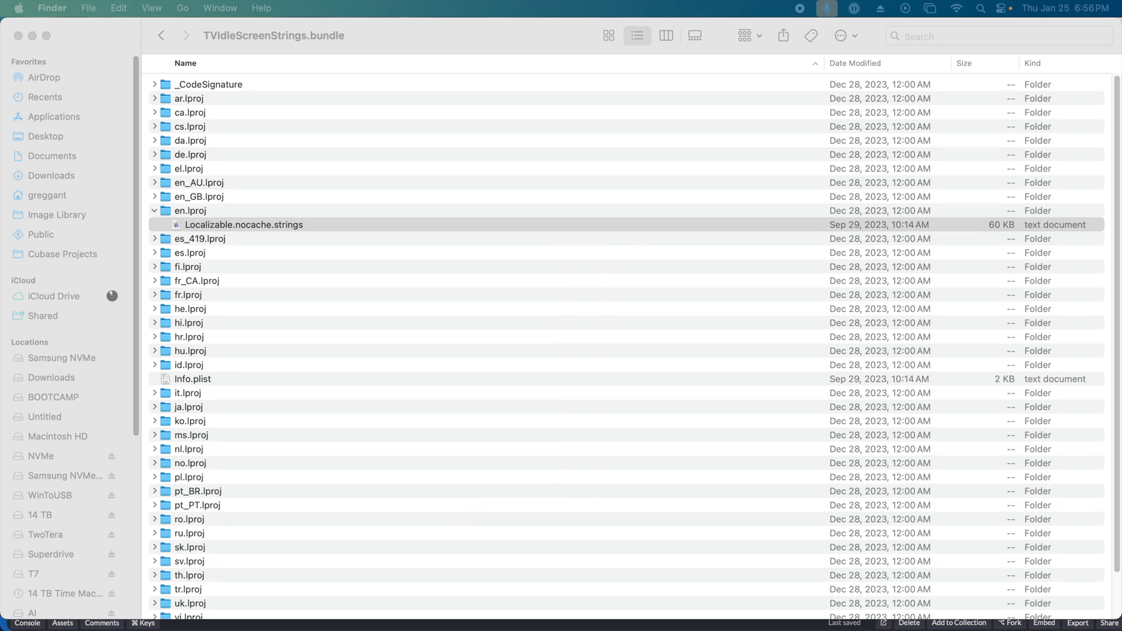
# Step: Open Localizable.nocache.strings in BBEdit and scroll through its aerial location entries
pyautogui.doubleClick(243, 224)
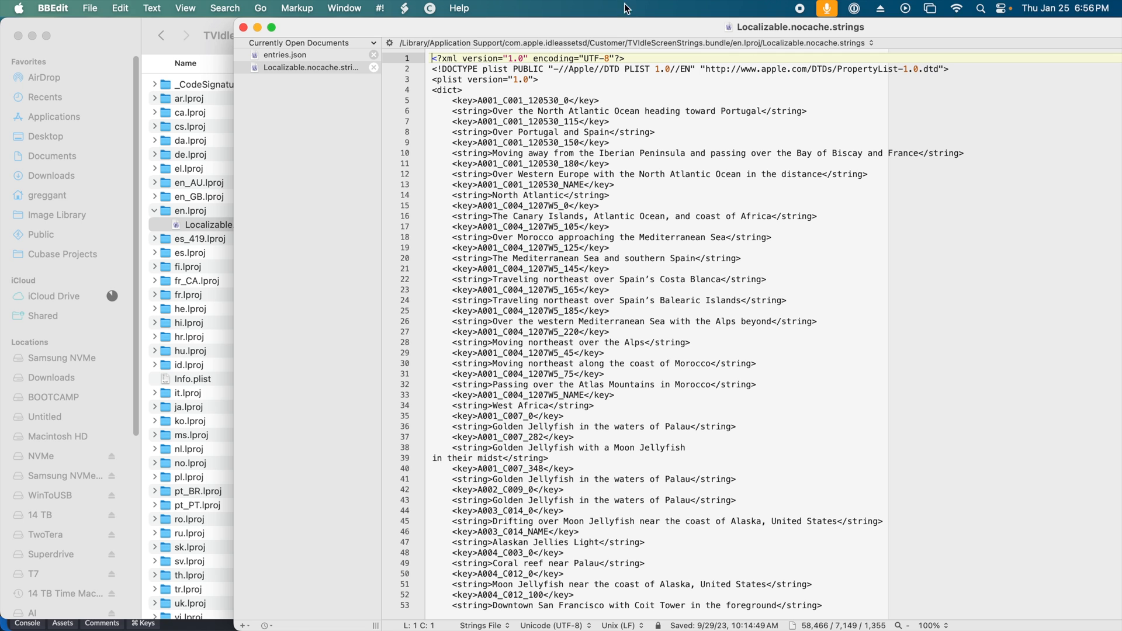
pyautogui.scroll(-3)
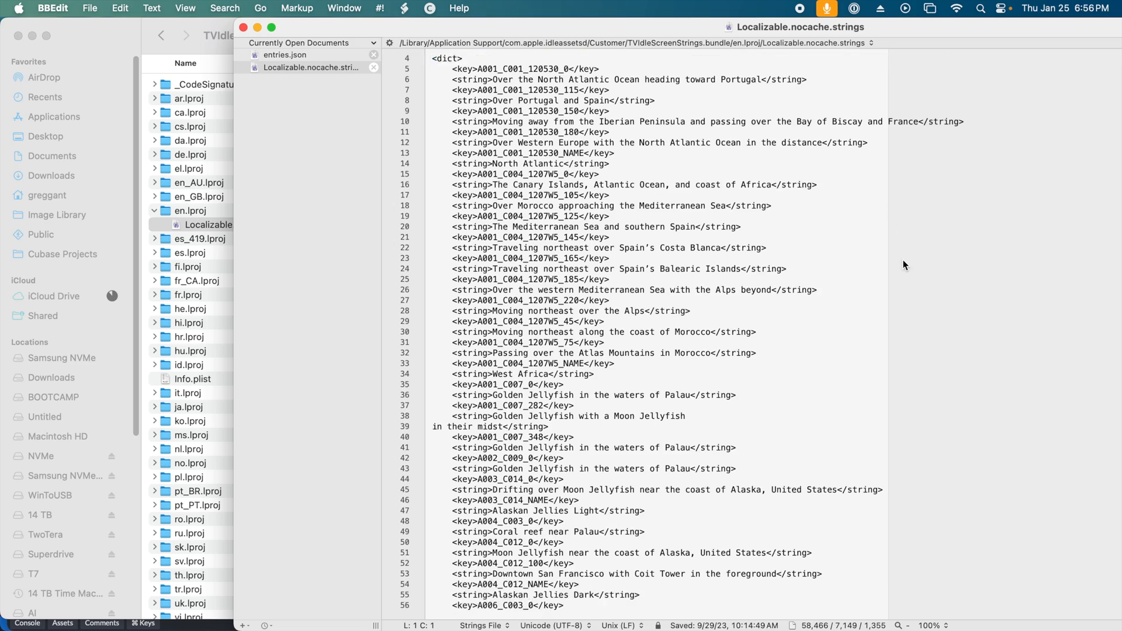
pyautogui.scroll(-3)
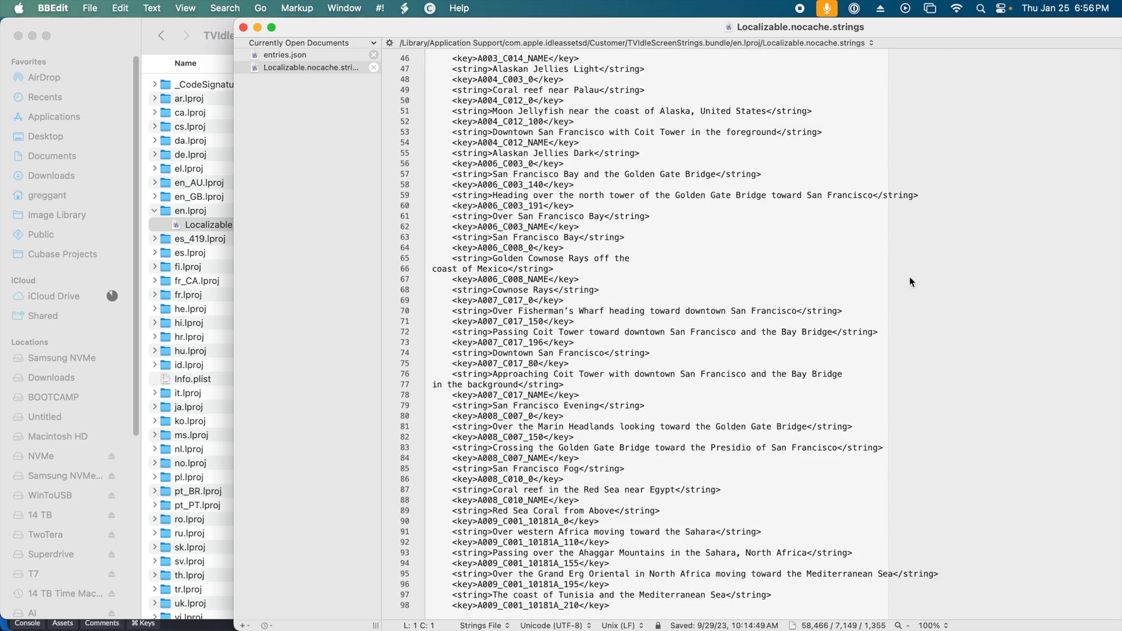
pyautogui.scroll(-3)
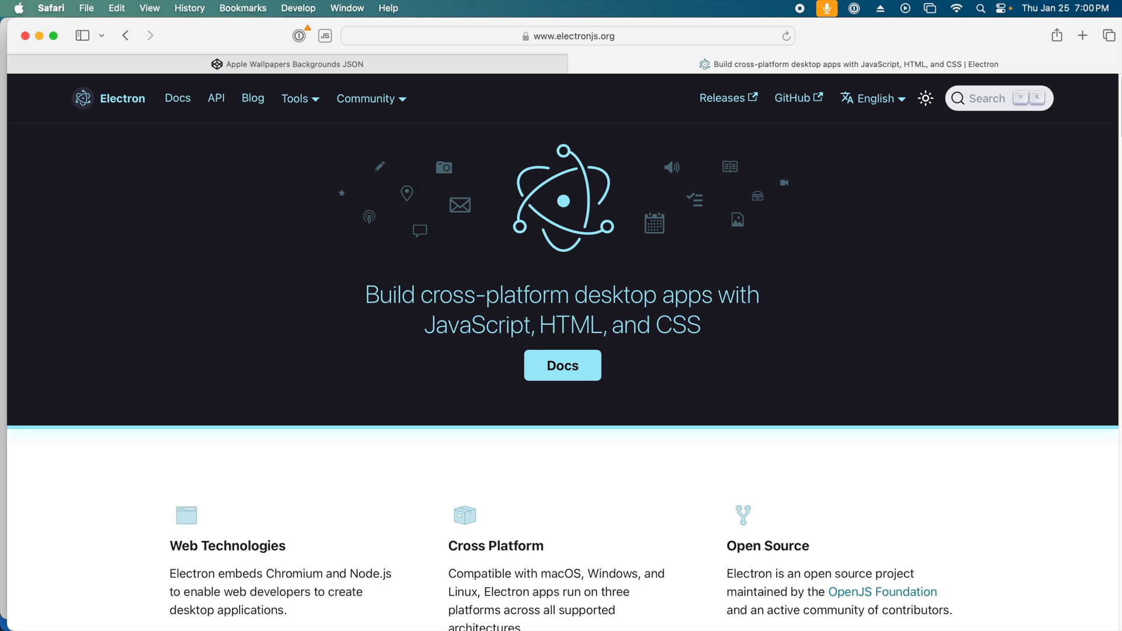
# Step: Scroll down the electronjs.org homepage
pyautogui.scroll(-3)
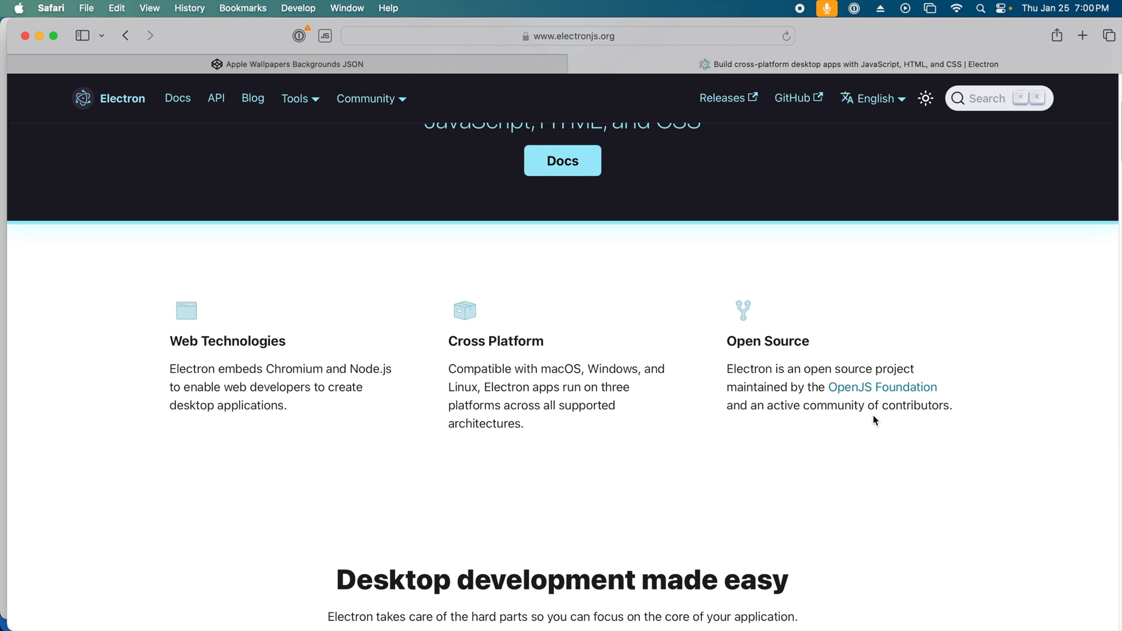
pyautogui.scroll(-3)
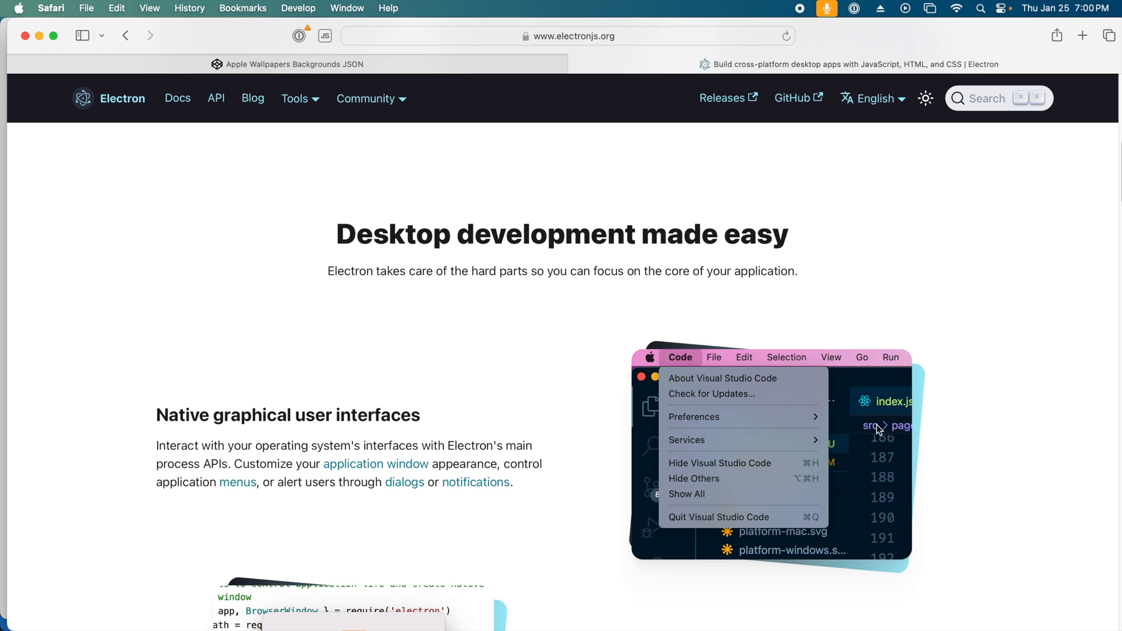
pyautogui.scroll(-3)
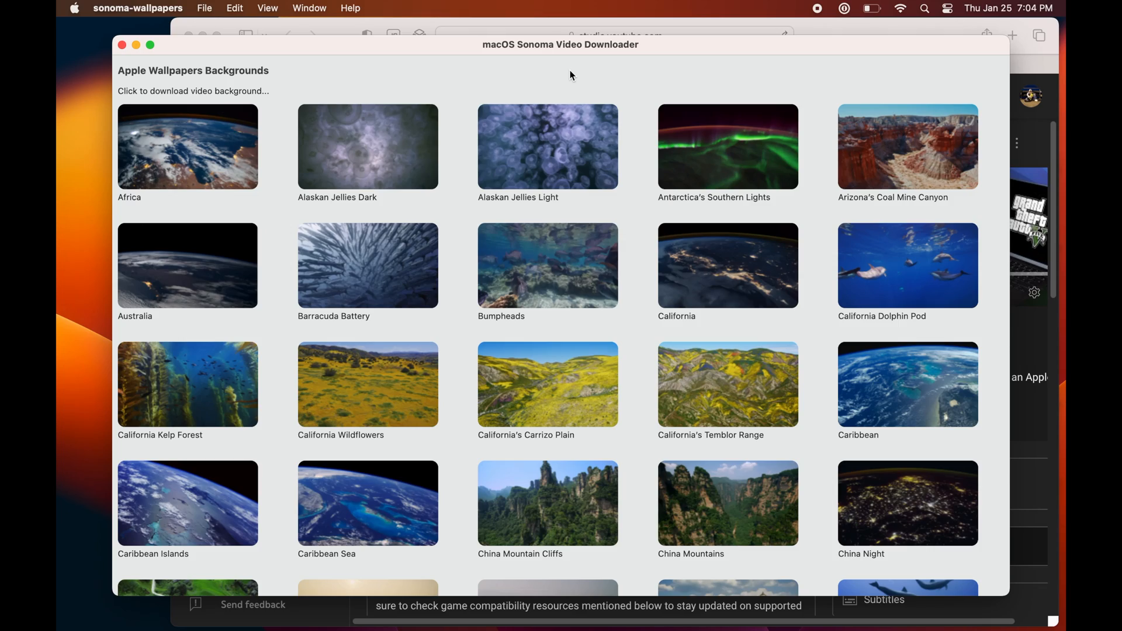
# Step: Browse the downloader's captioned wallpaper grid, then open Appearance in System Settings
pyautogui.scroll(-3)
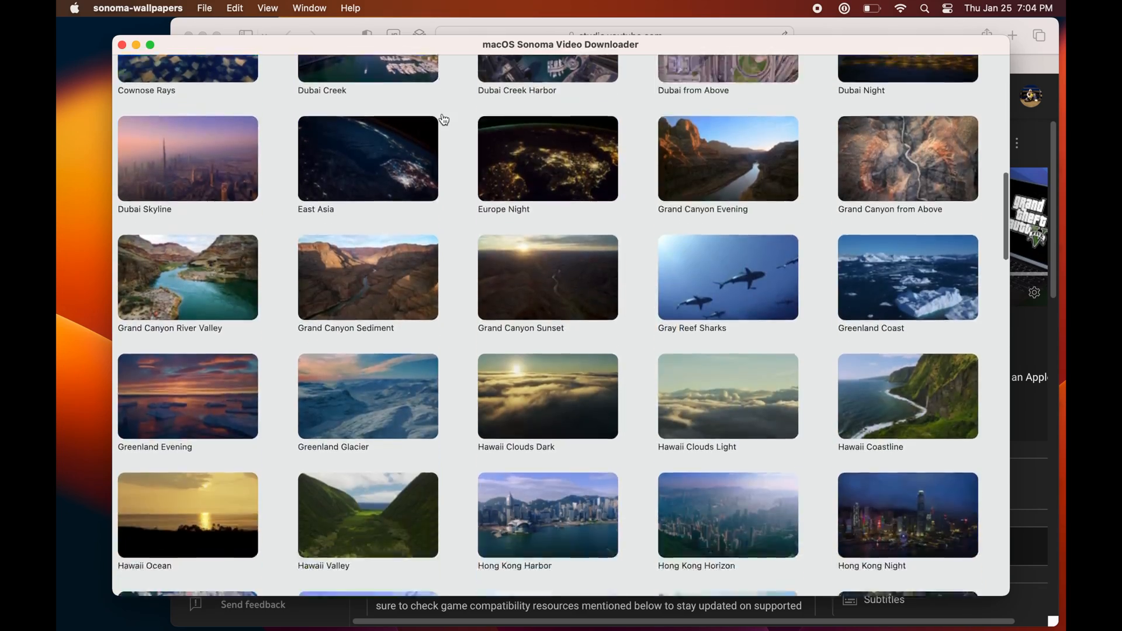
pyautogui.scroll(-3)
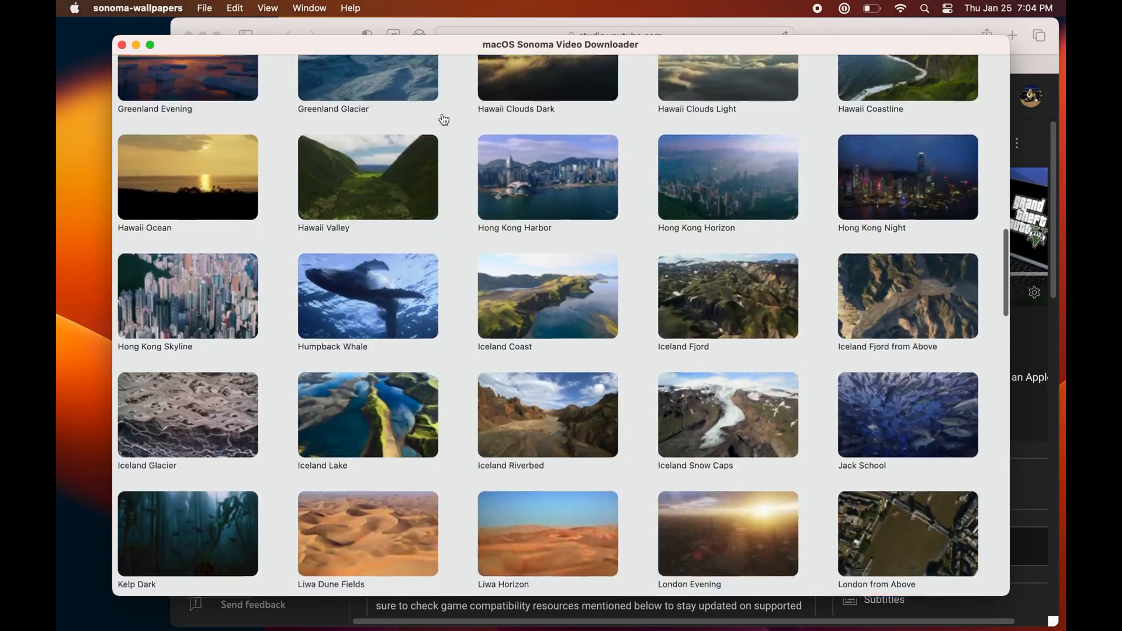
pyautogui.scroll(-3)
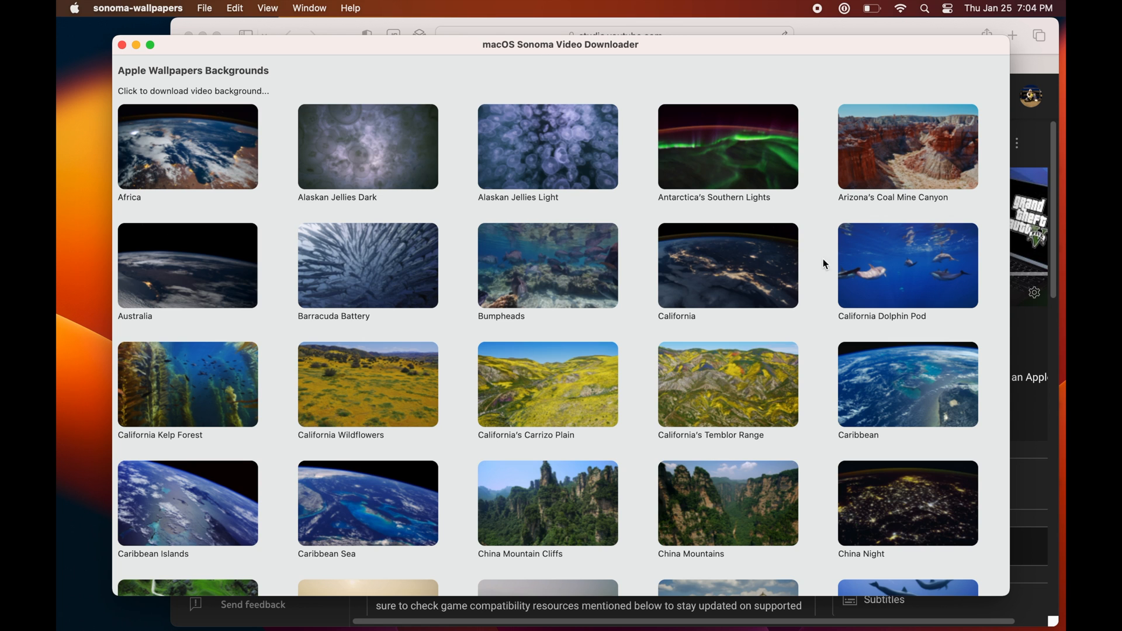
pyautogui.moveTo(828, 264)
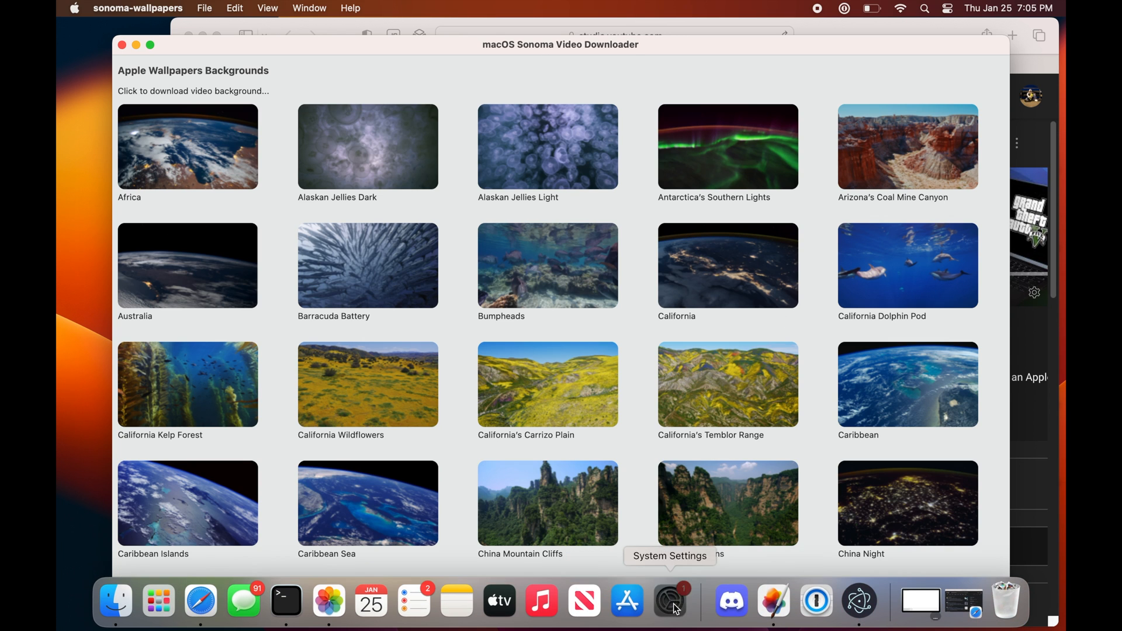
pyautogui.click(669, 600)
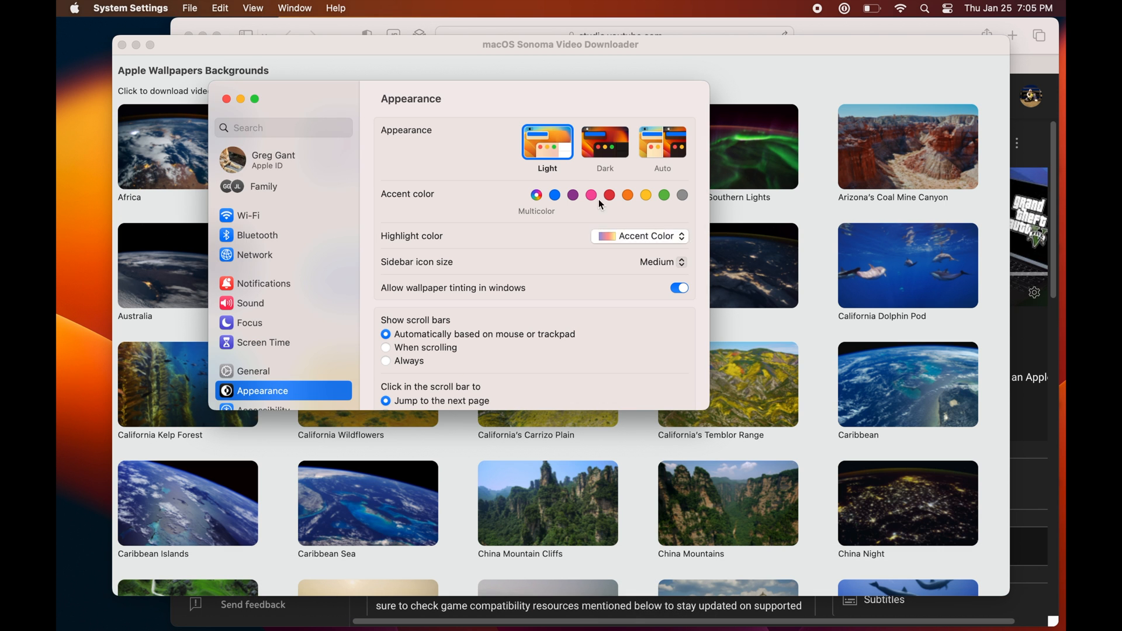
pyautogui.click(604, 140)
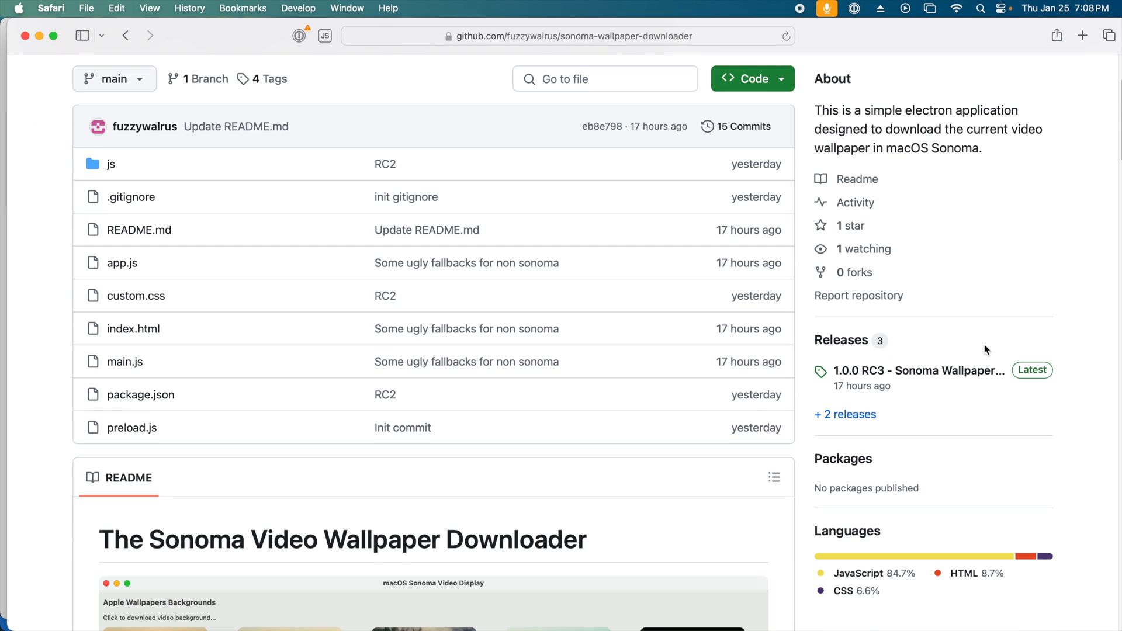
# Step: Open the sonoma-wallpaper-downloader releases and scroll to the 1.0.0 RC3 assets
pyautogui.click(918, 369)
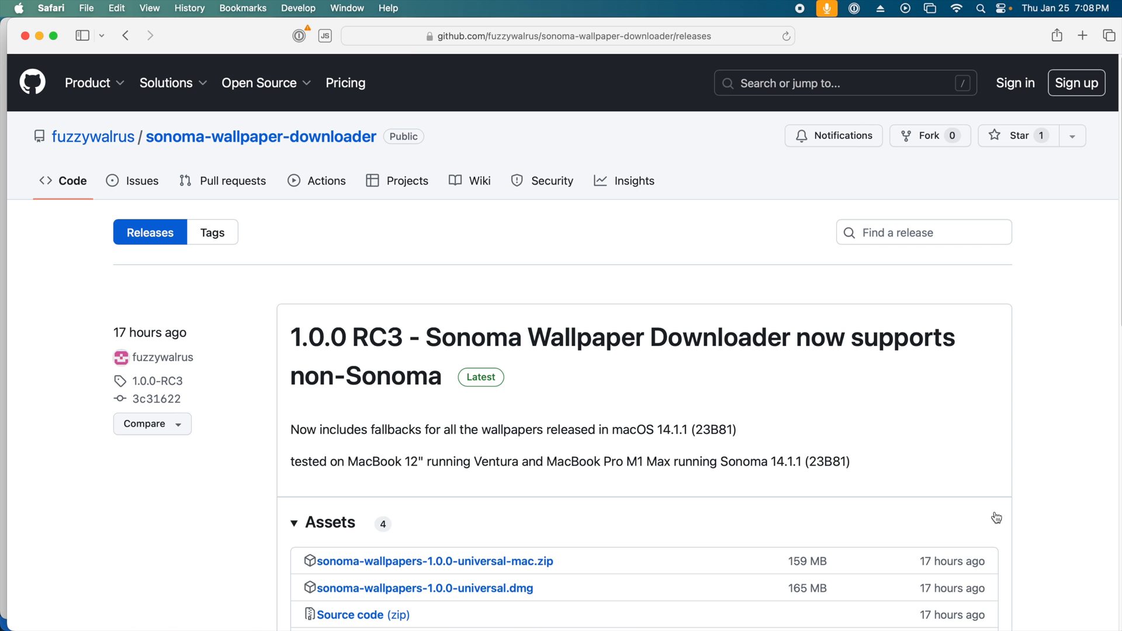
pyautogui.scroll(-3)
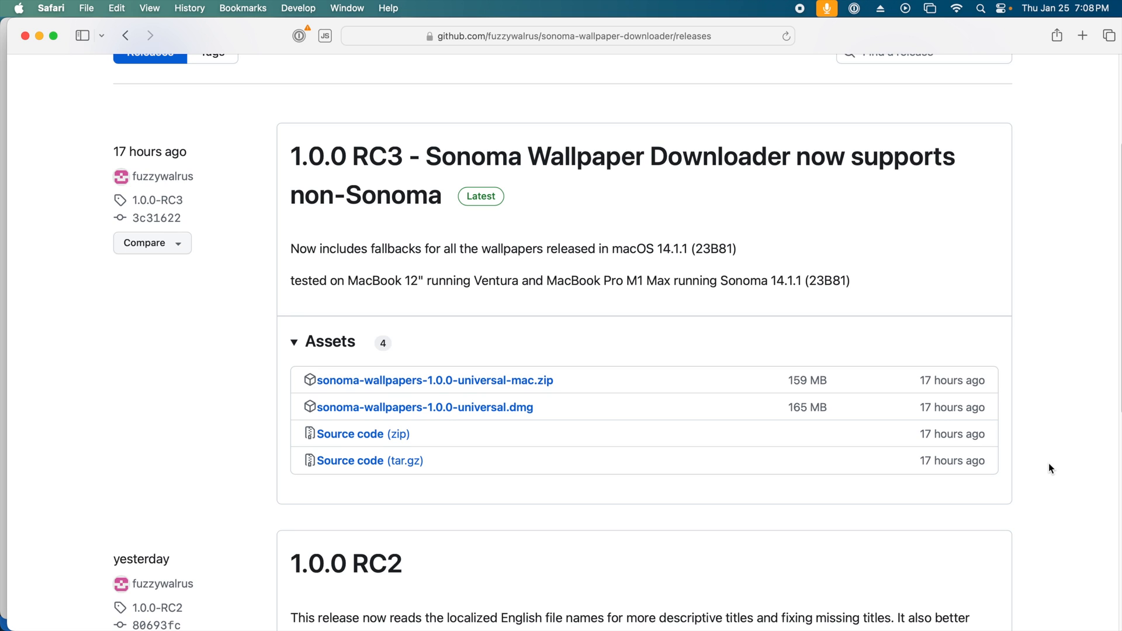
pyautogui.moveTo(1048, 473)
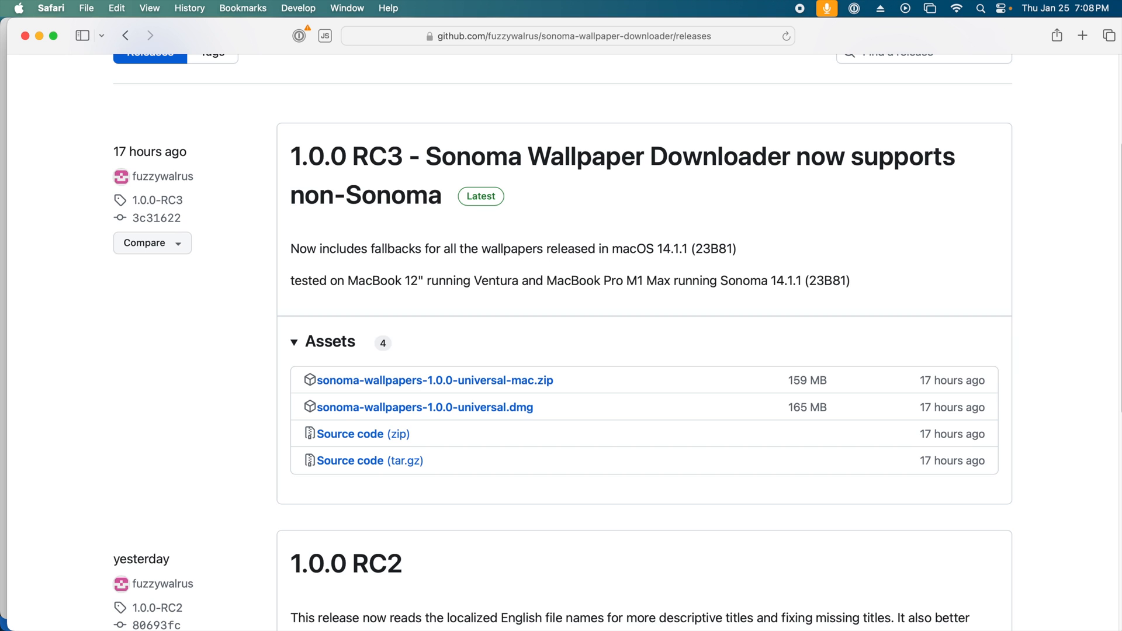
pyautogui.moveTo(781, 10)
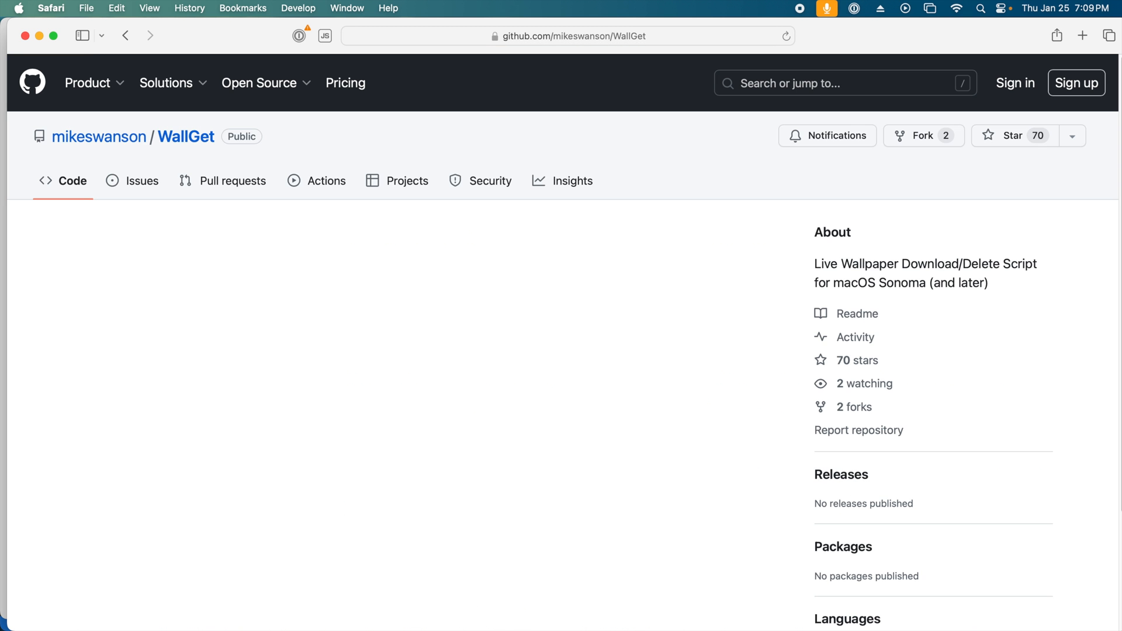
# Step: Scroll through the WallGet repository README
pyautogui.scroll(-3)
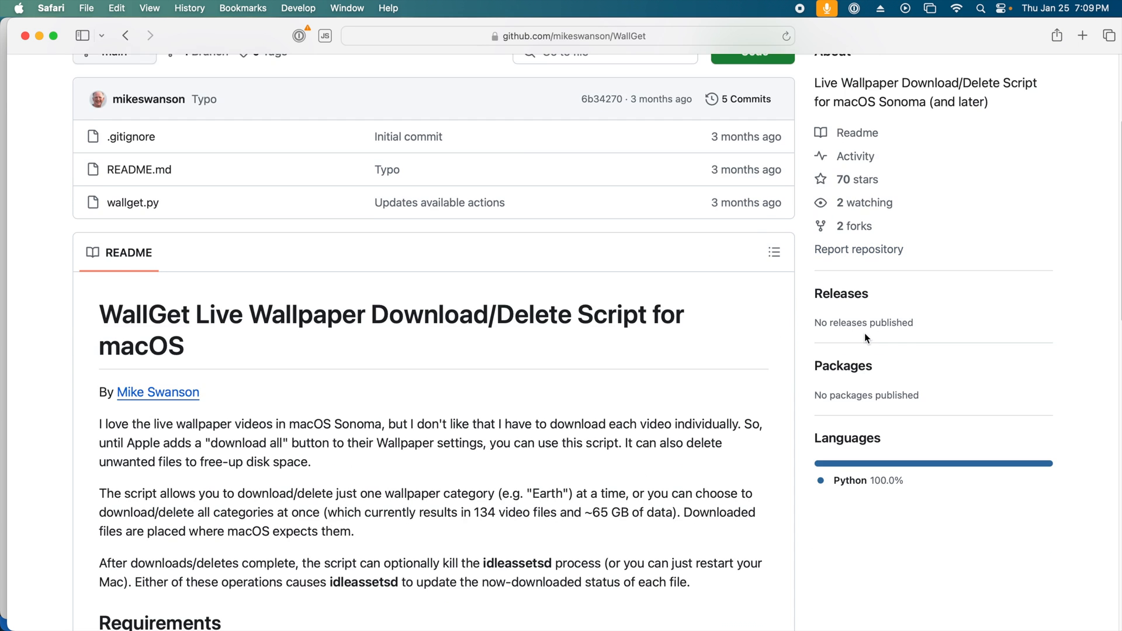
pyautogui.scroll(-3)
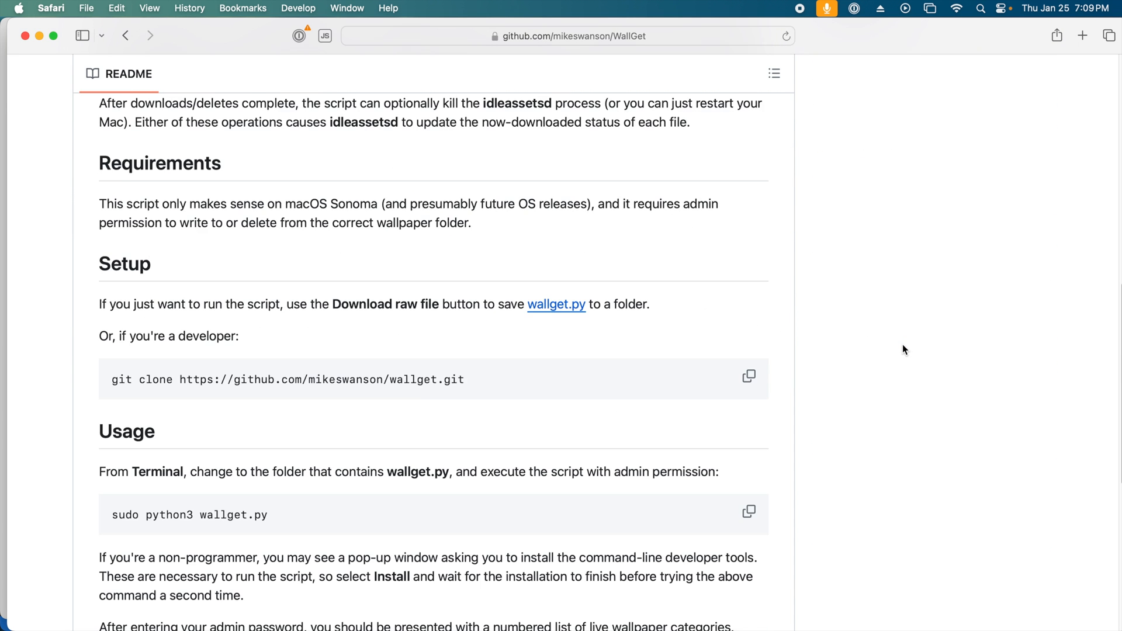
pyautogui.scroll(-3)
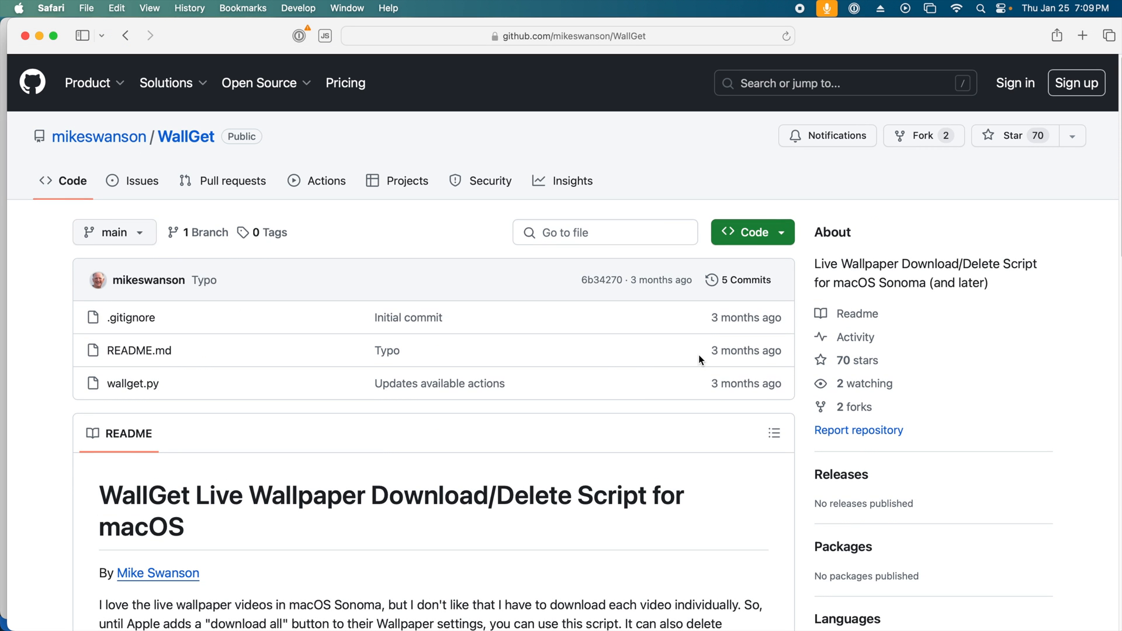
pyautogui.moveTo(210, 388)
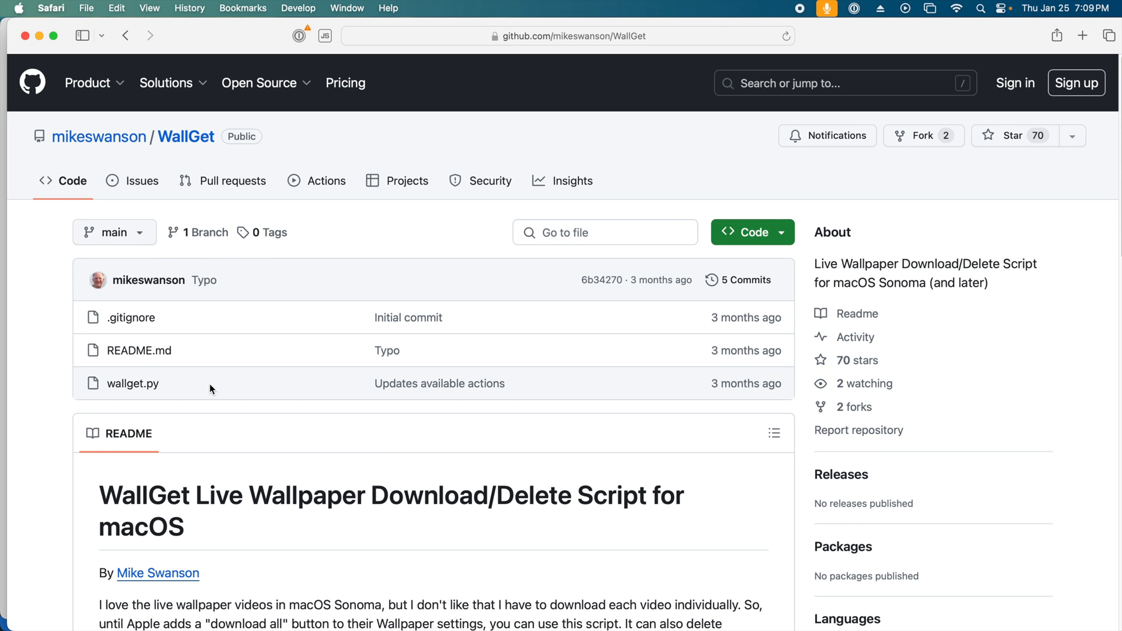
pyautogui.moveTo(133, 383)
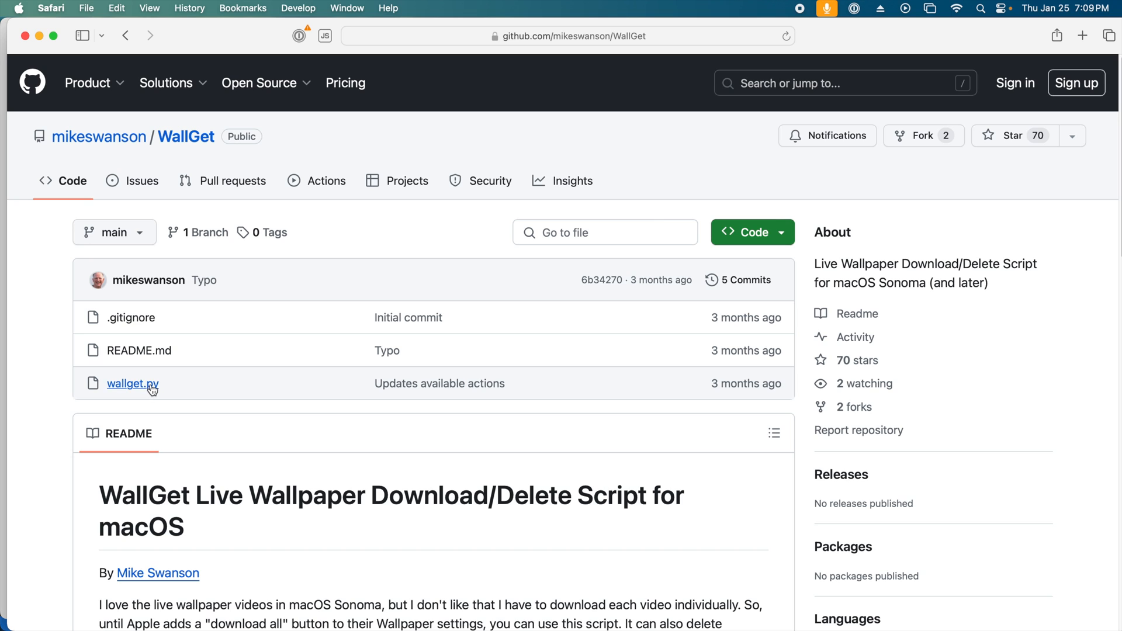
# Step: Open wallget.py as raw text and save it to disk with Cmd+S
pyautogui.click(131, 382)
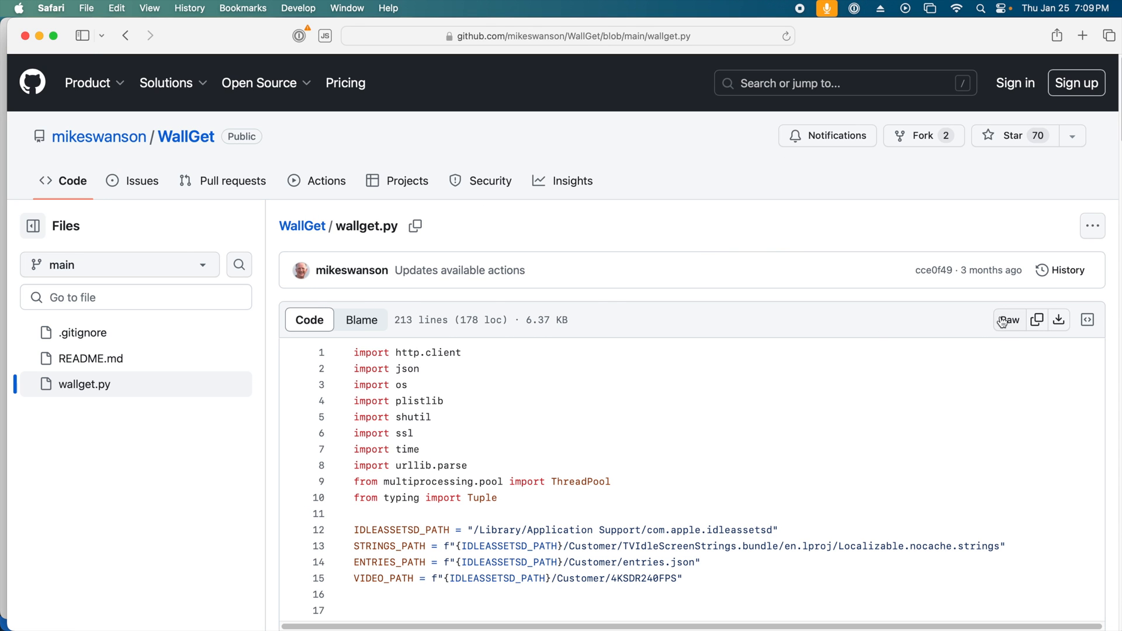
pyautogui.click(1009, 320)
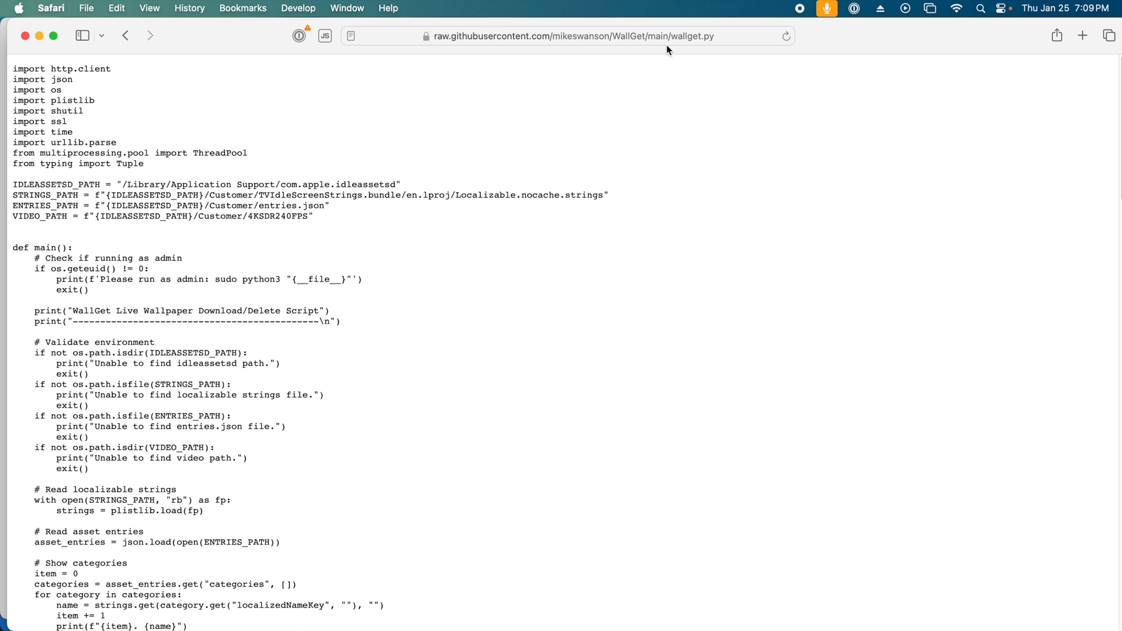
pyautogui.press('cmd+s')
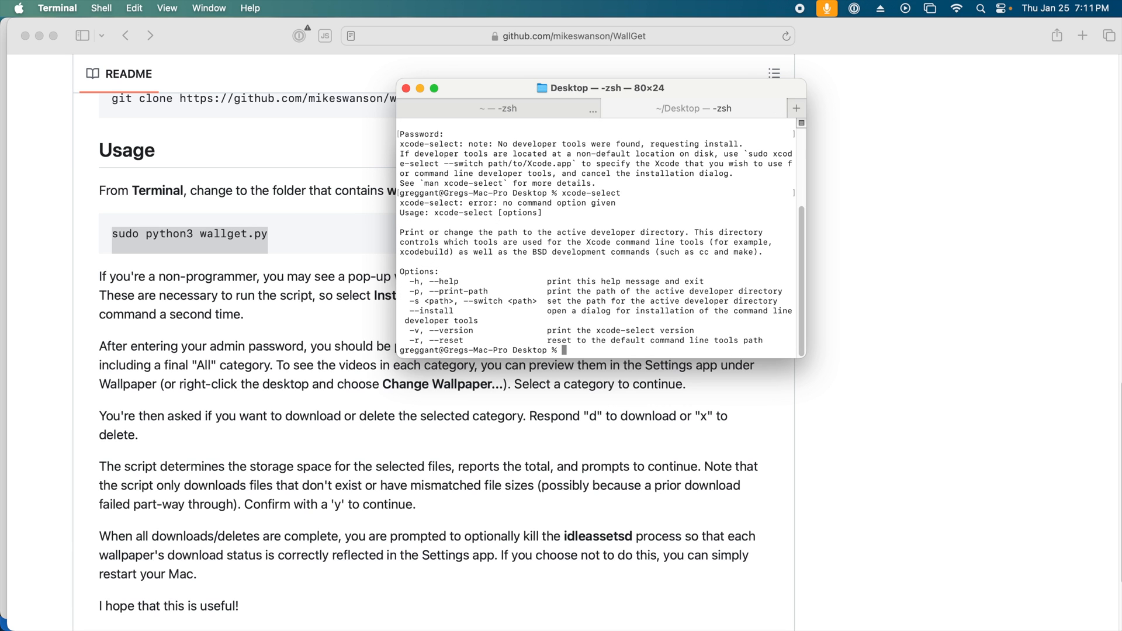
# Step: Install the command line developer tools, then answer wallget.py with category 1 and d
pyautogui.write('xcode-select --install')
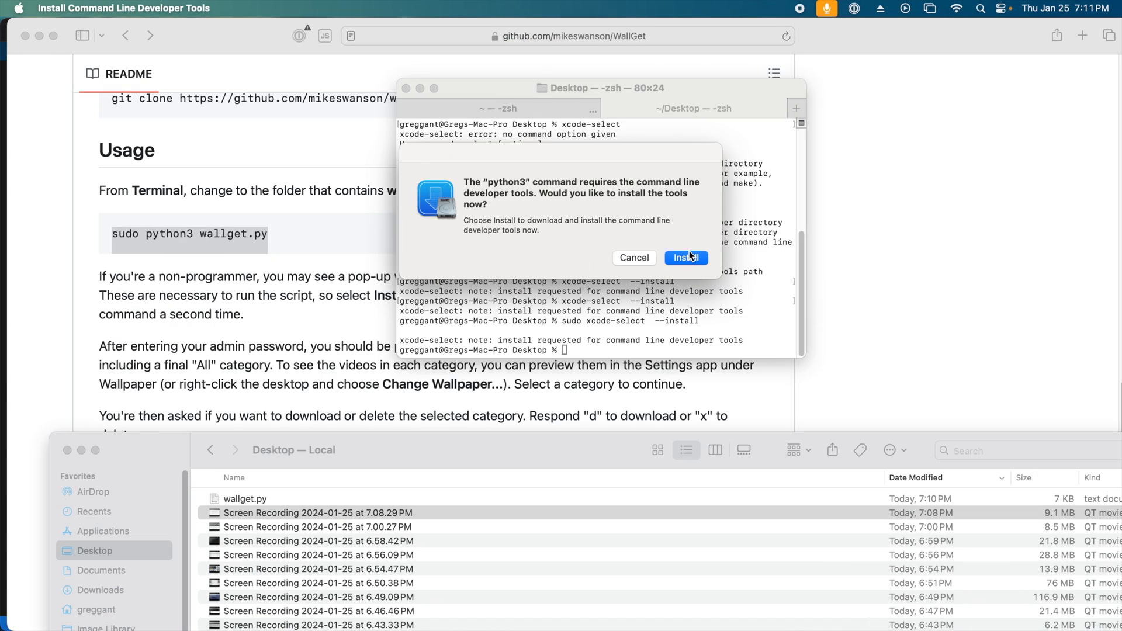
pyautogui.click(684, 257)
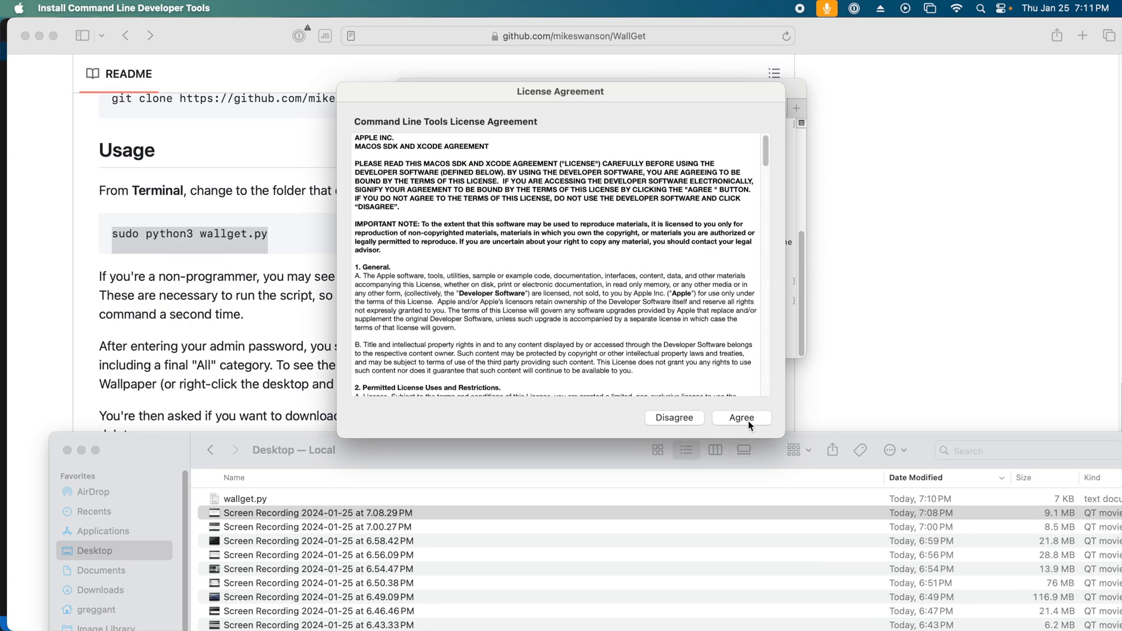
pyautogui.click(740, 418)
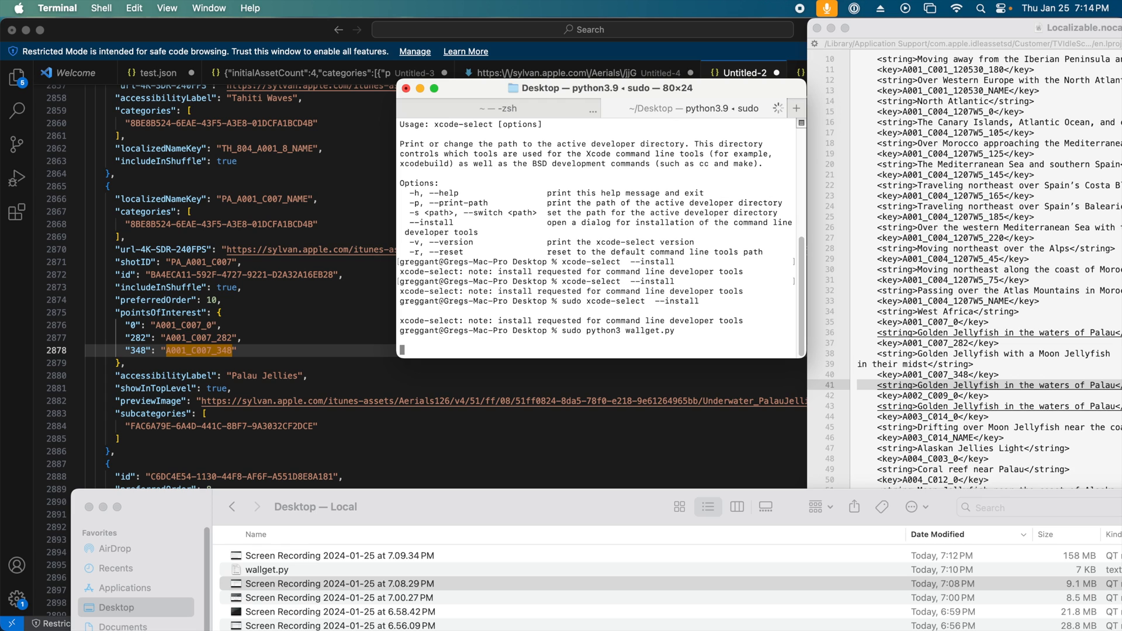
pyautogui.write('1')
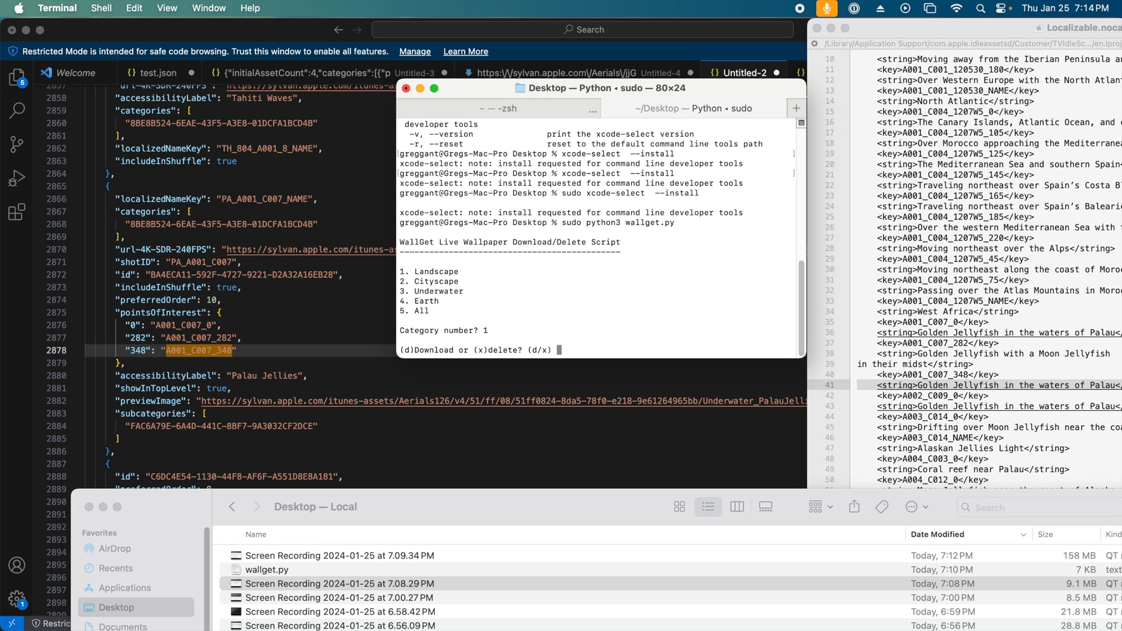
pyautogui.write('d')
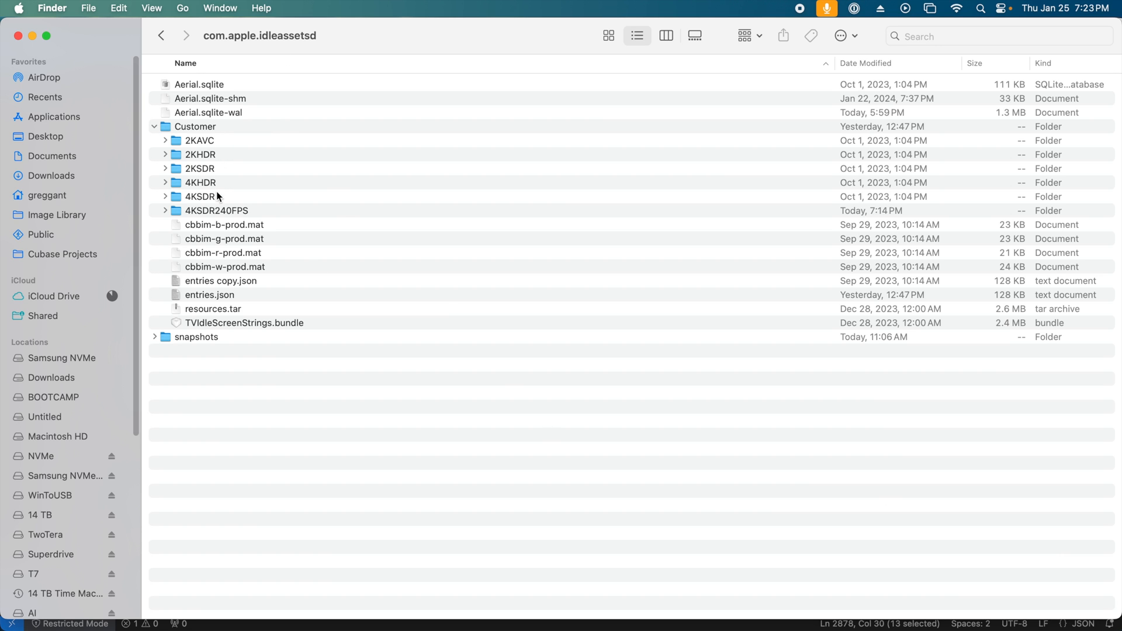
pyautogui.doubleClick(217, 210)
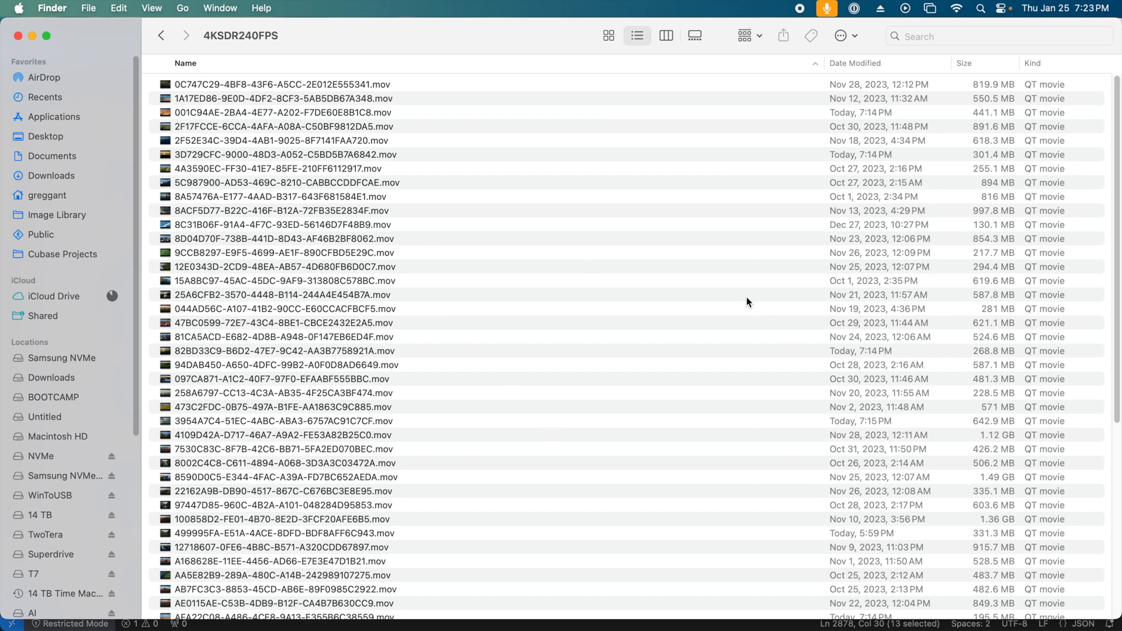
pyautogui.scroll(-3)
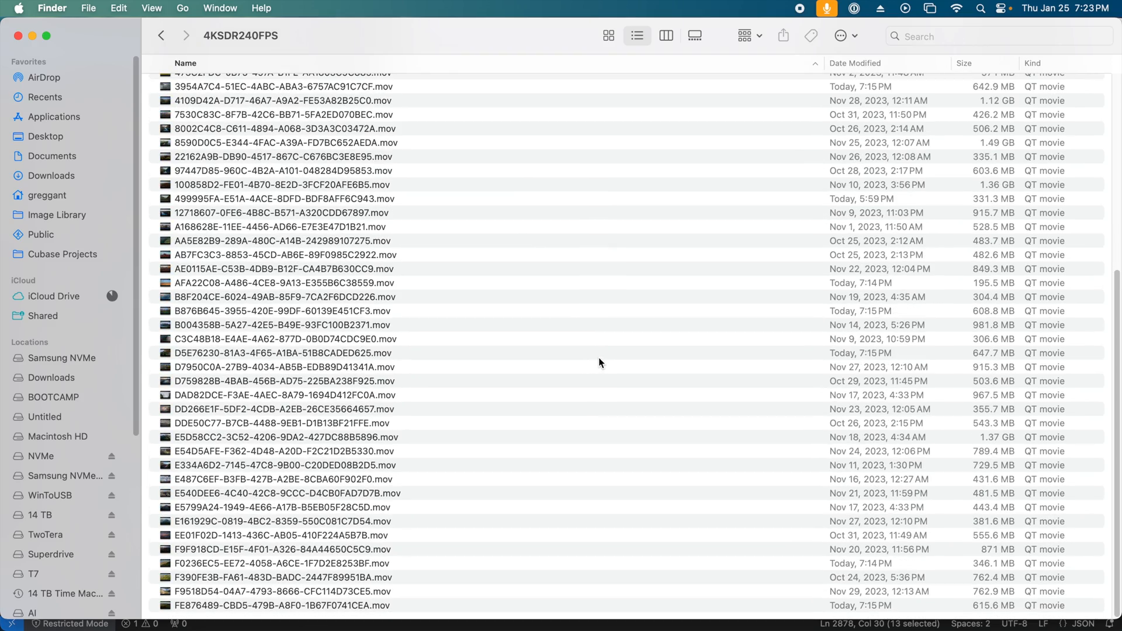
pyautogui.press('space')
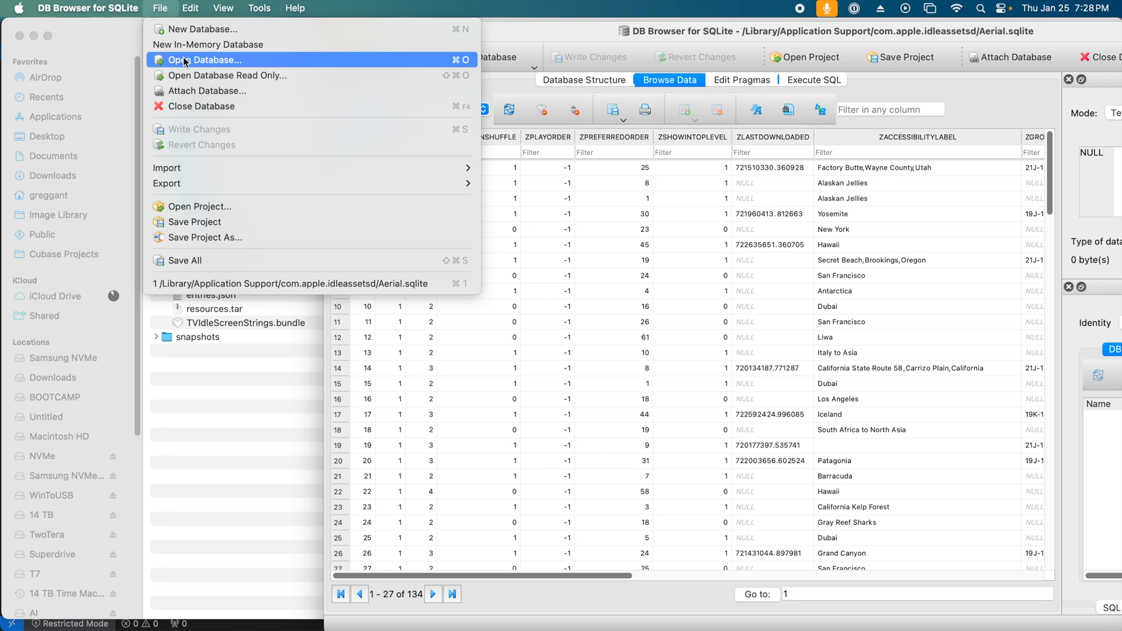
# Step: Choose Open Database in DB Browser for SQLite
pyautogui.click(207, 60)
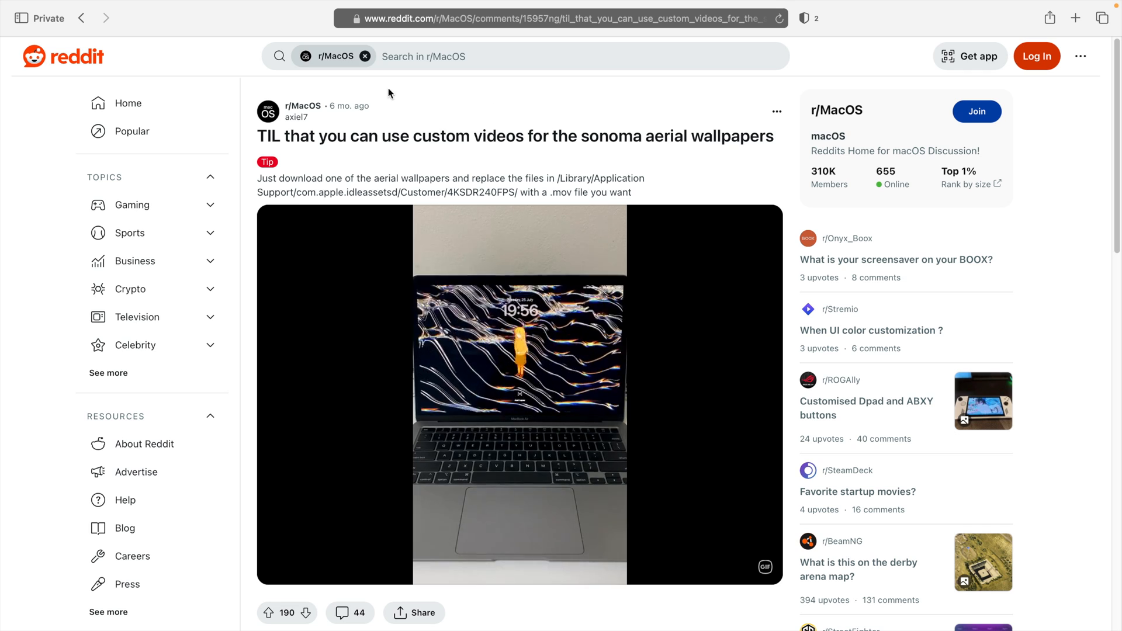
# Step: Highlight the wallpaper-replacement tip, then scroll to the comments saying custom videos aren't as smooth
pyautogui.moveTo(257, 177); pyautogui.dragTo(629, 192)
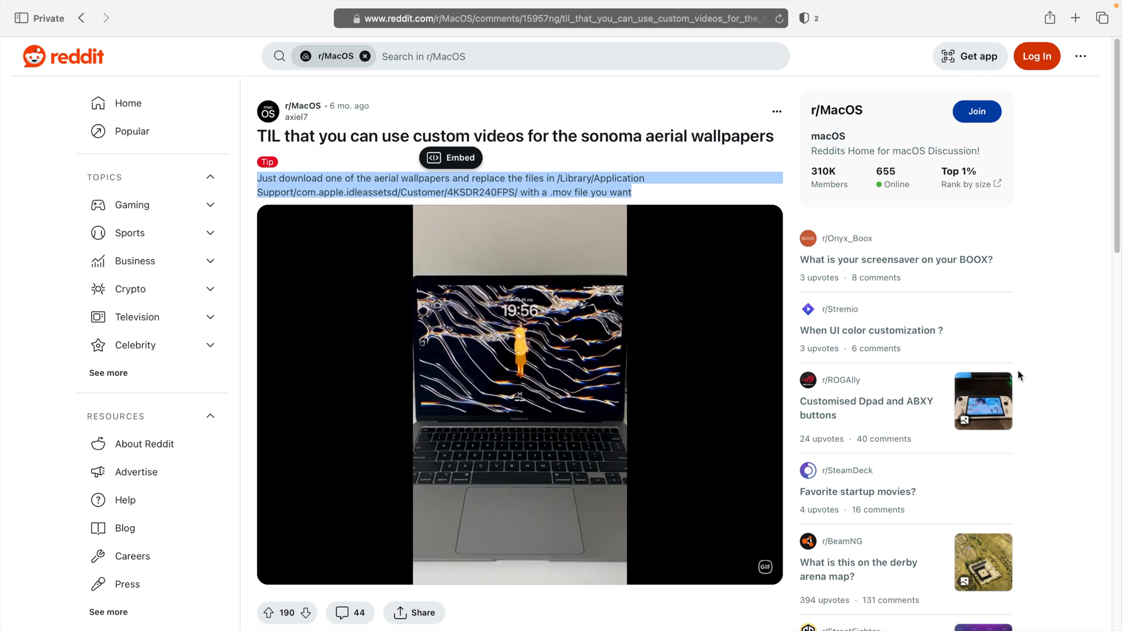
pyautogui.scroll(-3)
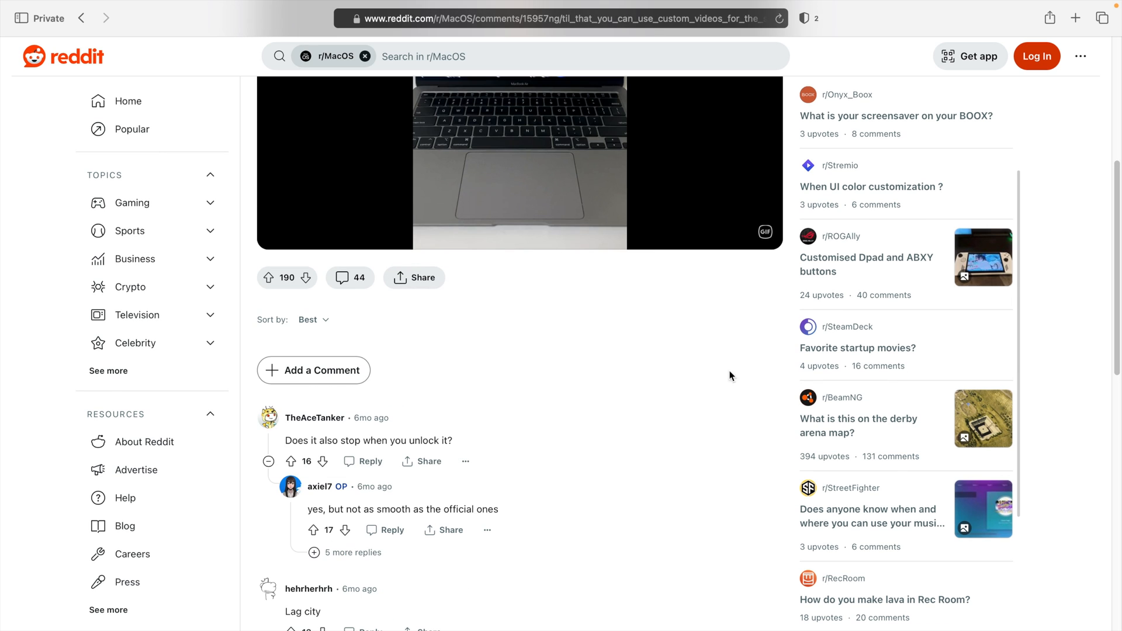
pyautogui.moveTo(421, 519)
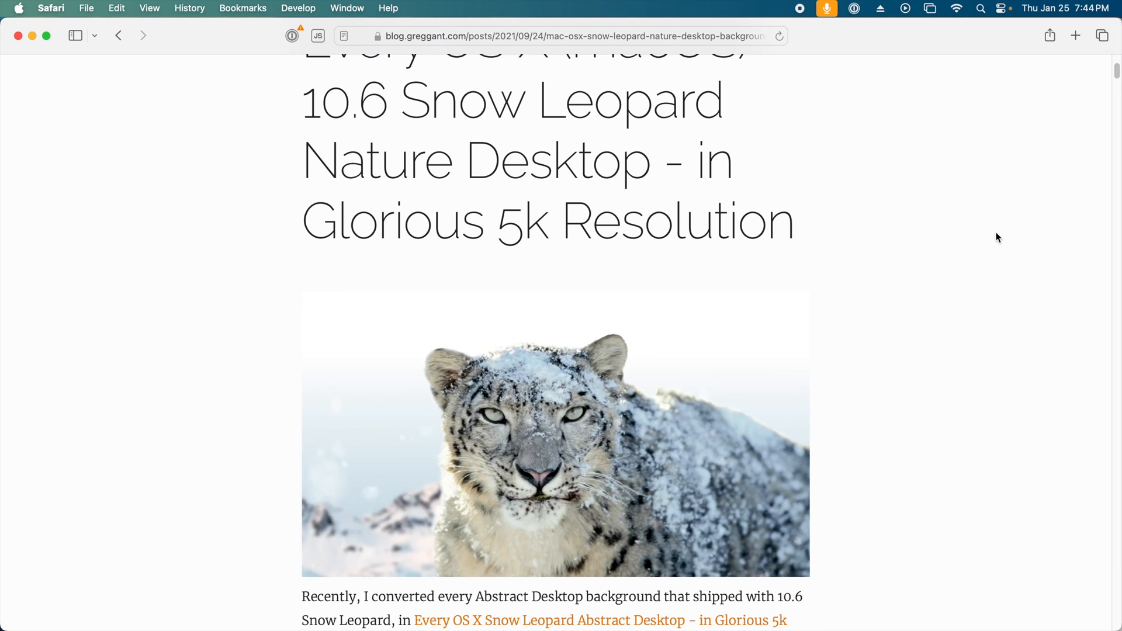
# Step: Scroll the Snow Leopard 5K desktops post past Aurora Blue and Dew Drop to Earth Horizon
pyautogui.scroll(-3)
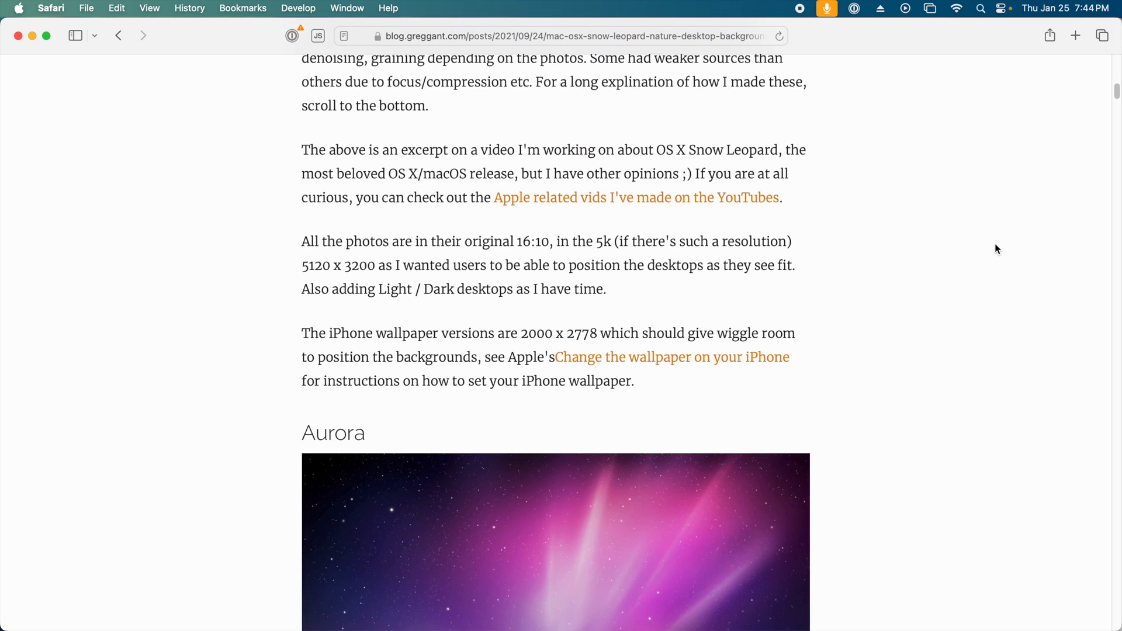
pyautogui.scroll(-3)
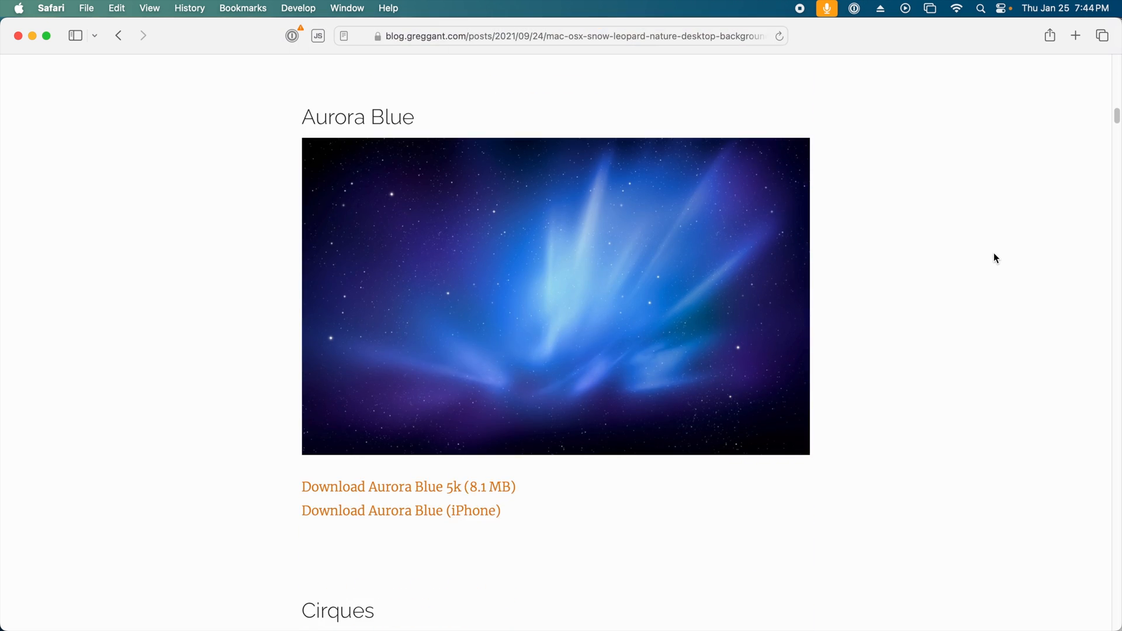
pyautogui.scroll(-3)
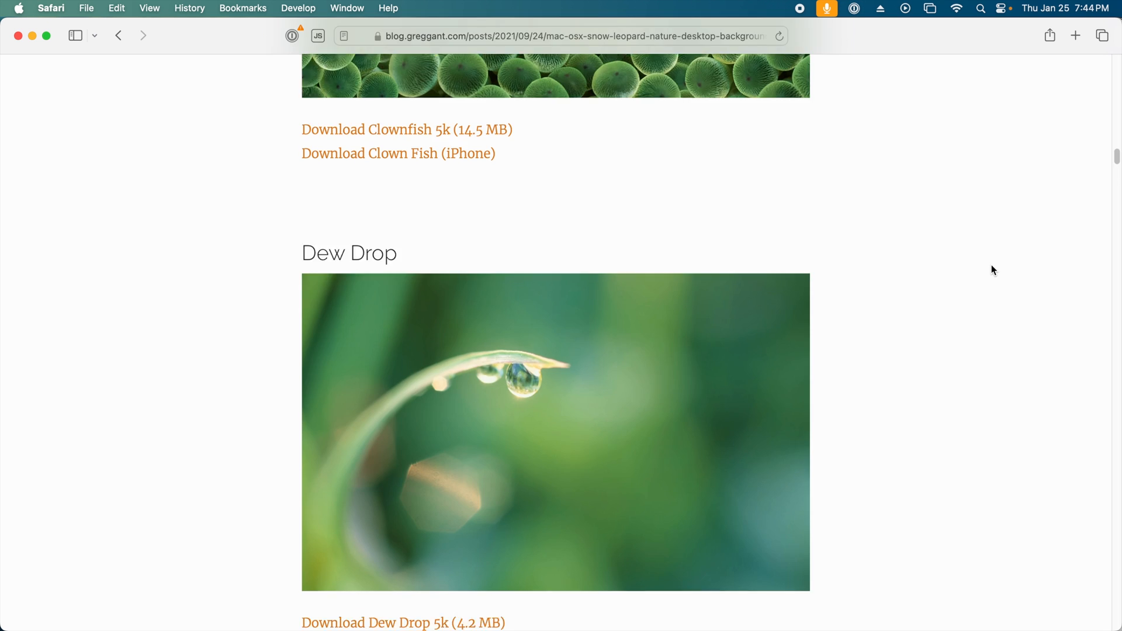
pyautogui.scroll(-3)
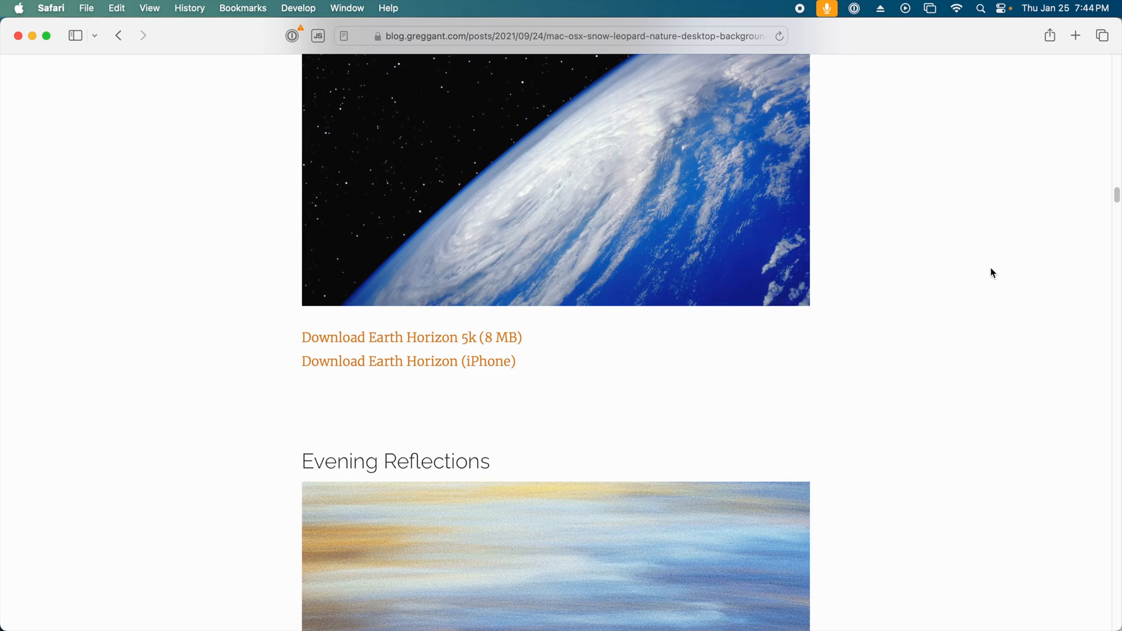